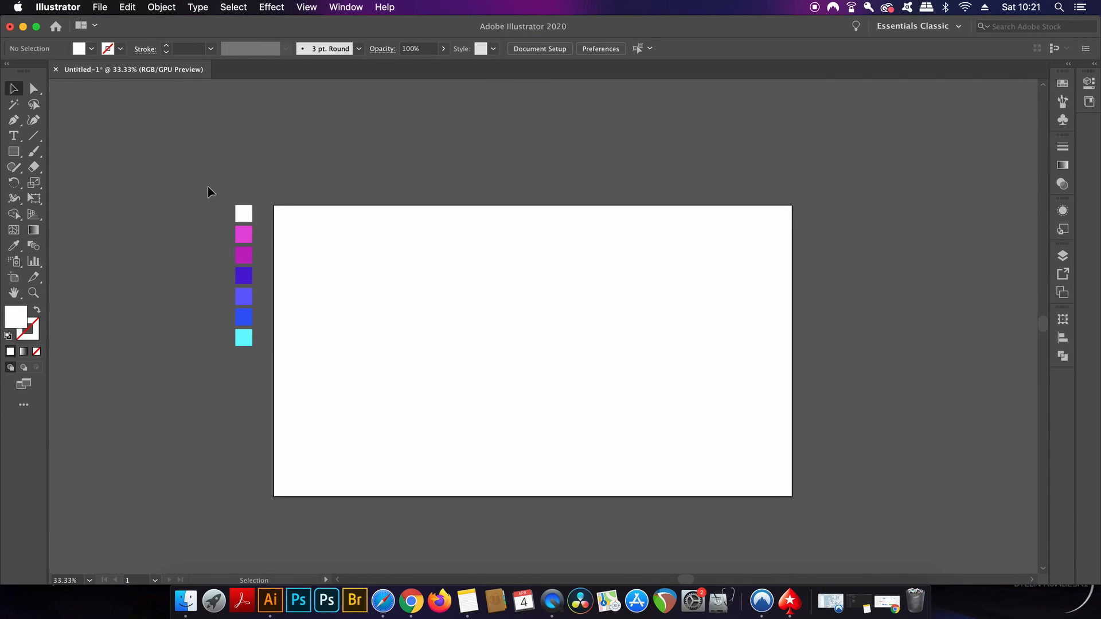
mouse_move(413, 366)
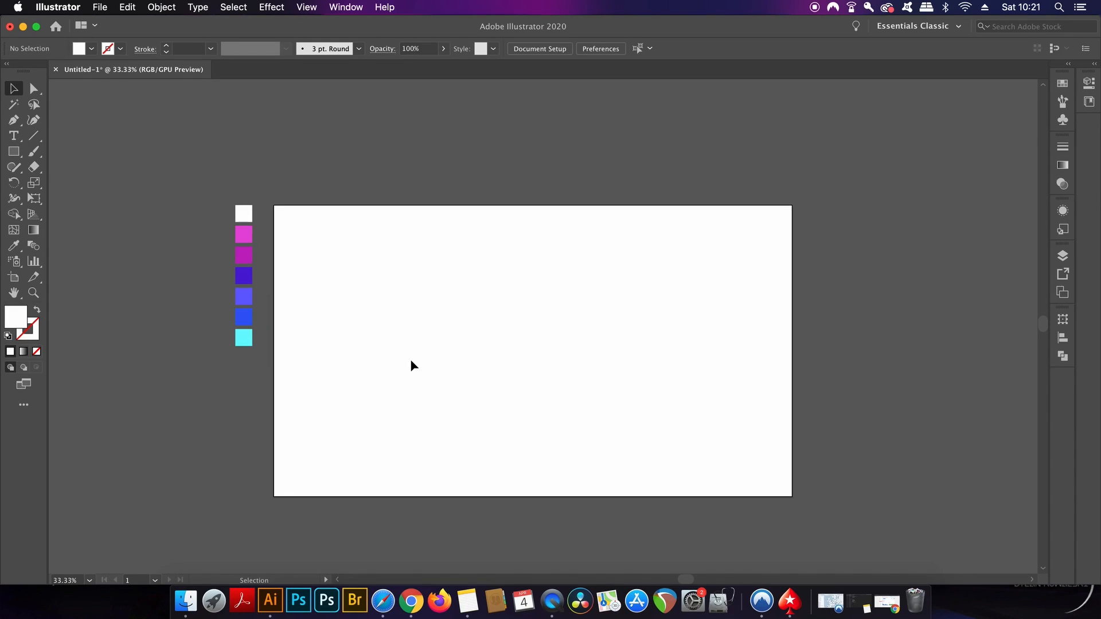
Show the Swatches panel and add the seven selected palette squares' colours as new swatches
left_click(346, 7)
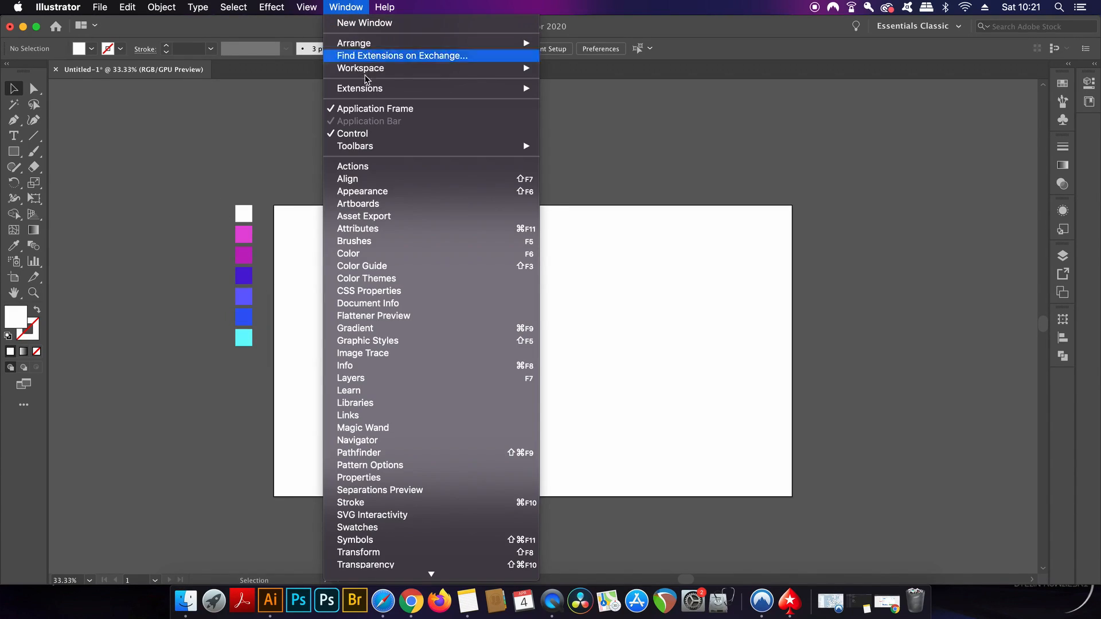
mouse_move(418, 527)
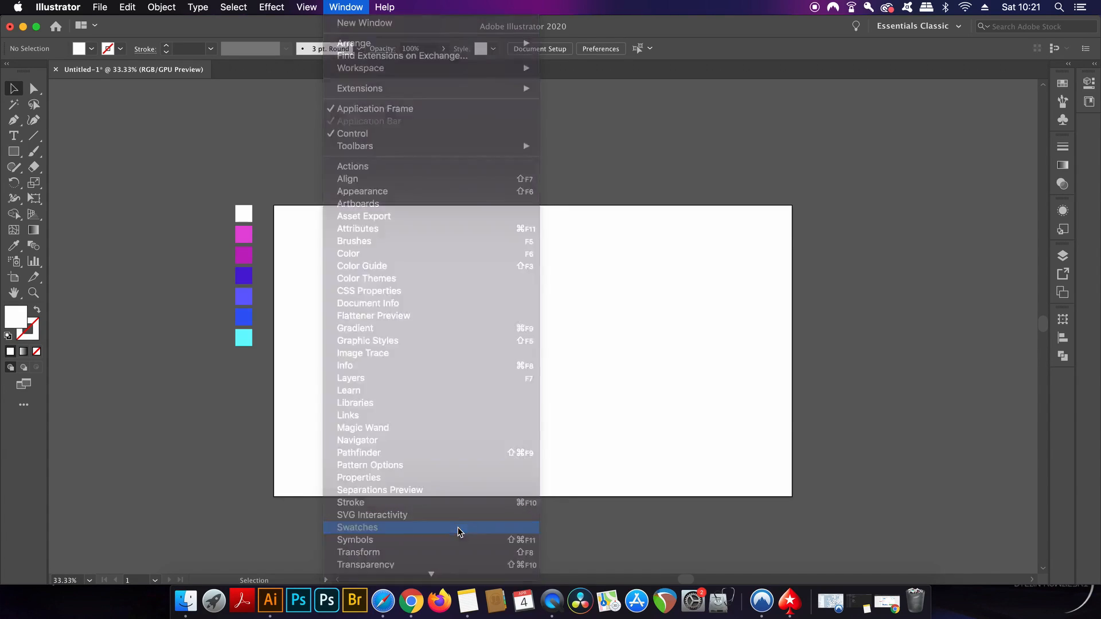
left_click(357, 528)
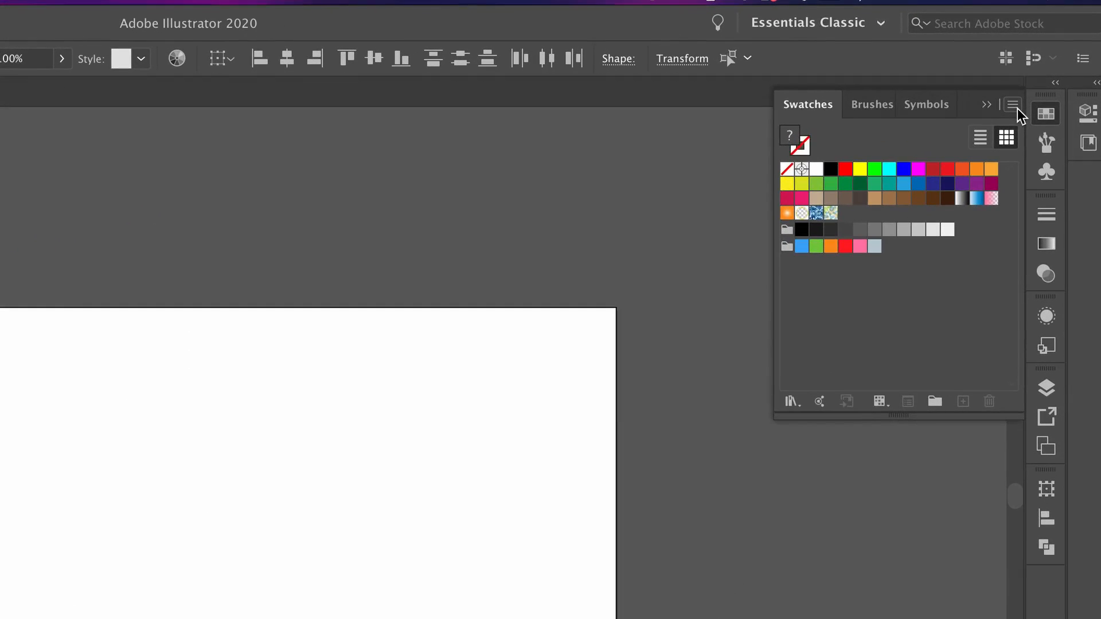
left_click(1013, 105)
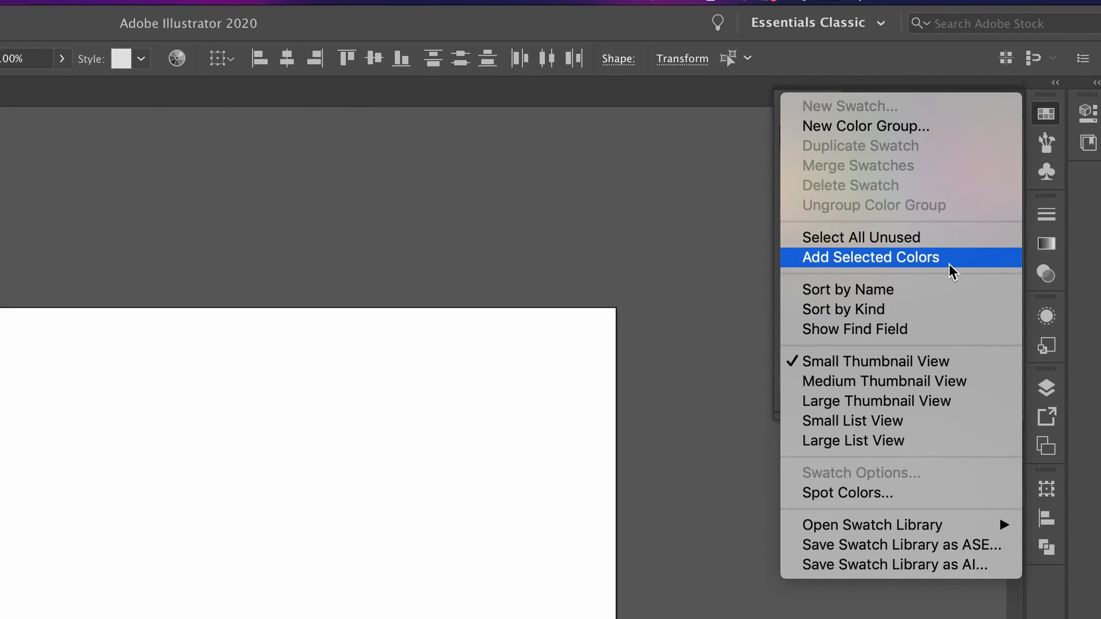
left_click(871, 257)
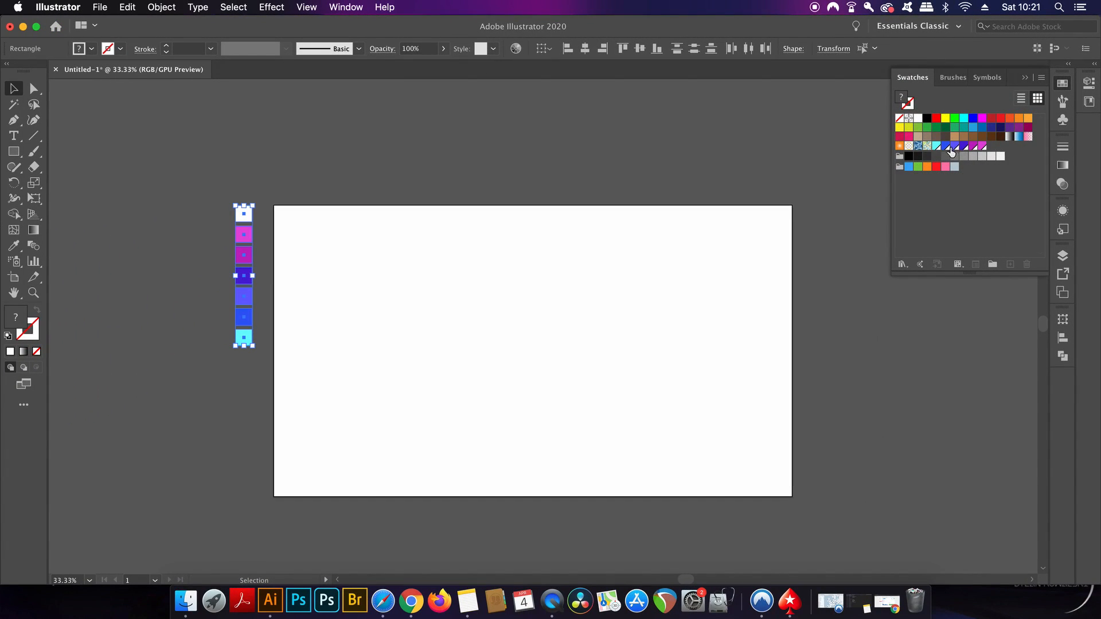
mouse_move(987, 150)
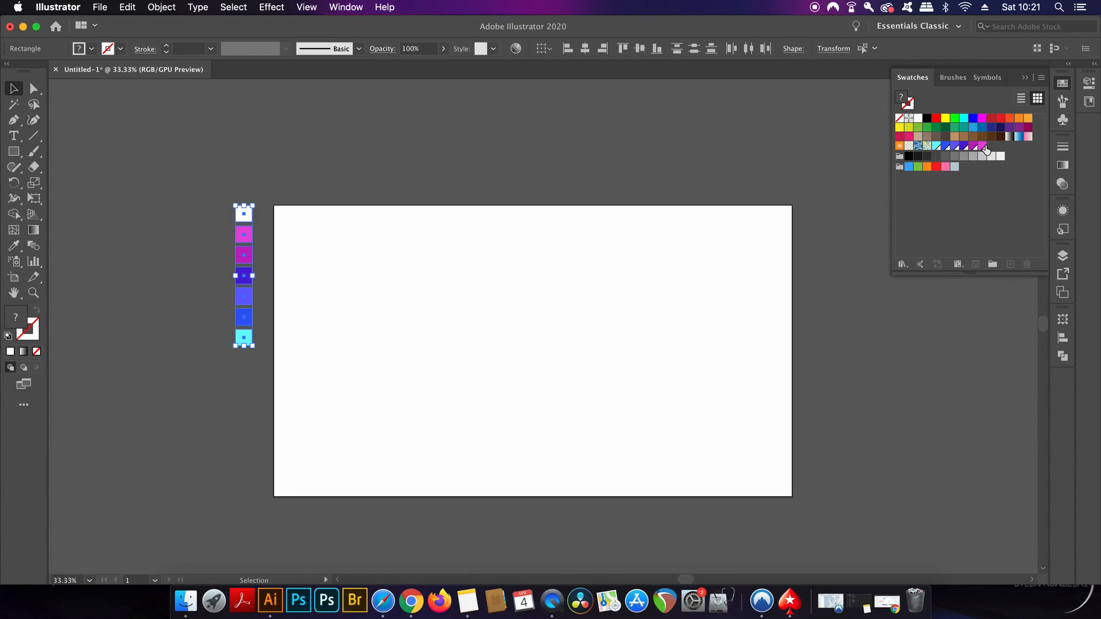
mouse_move(699, 130)
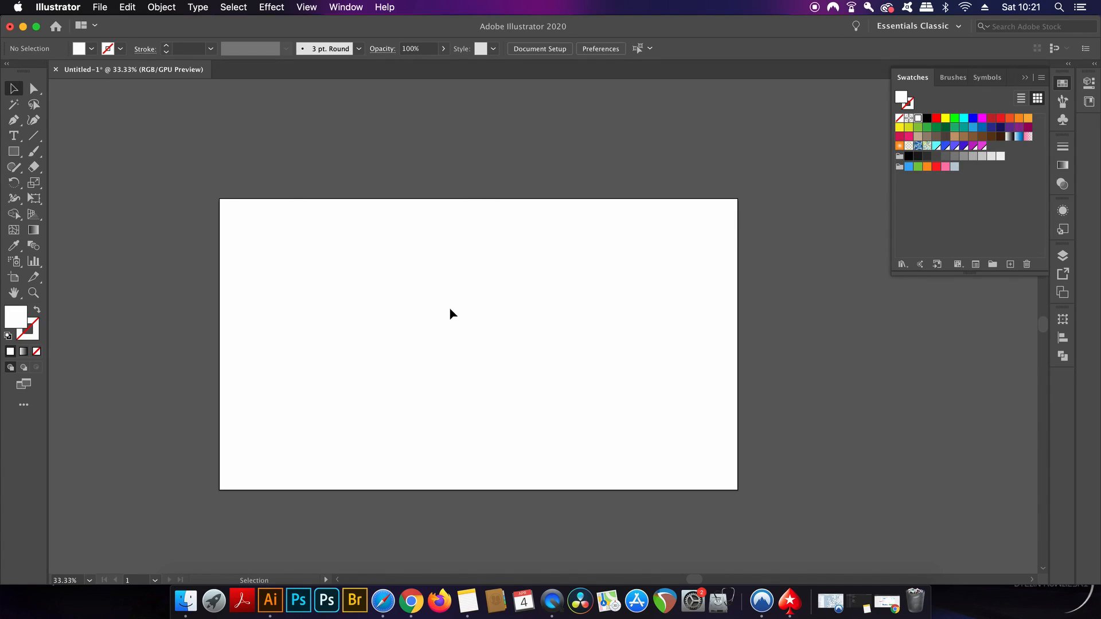
mouse_move(492, 260)
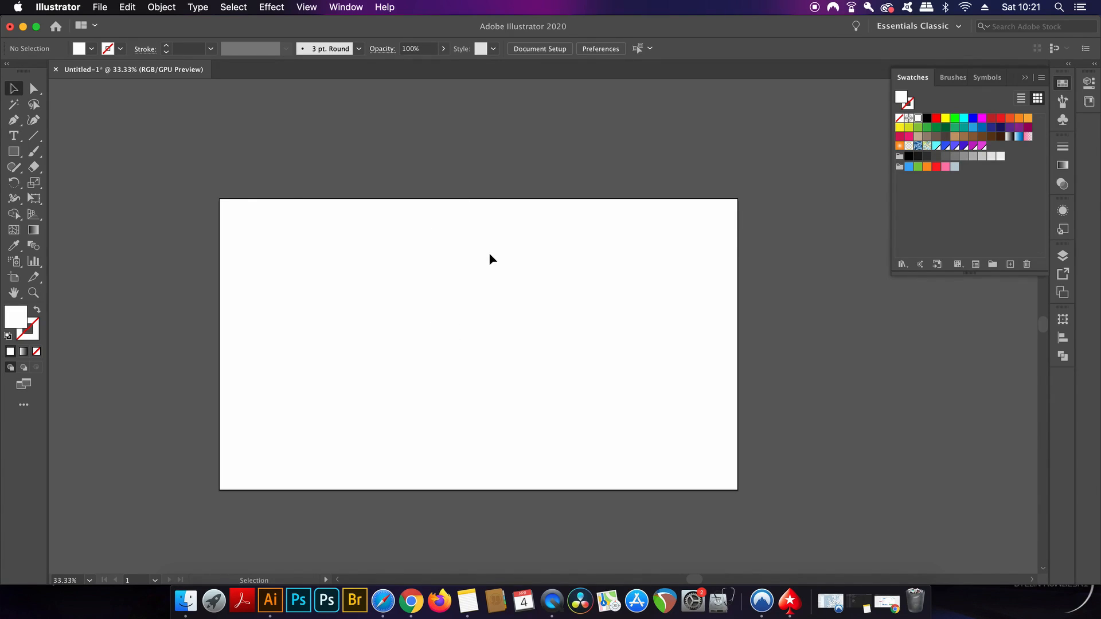
Draw a full-artboard rectangle and fill it with the blue-violet swatch as the background
left_click(13, 152)
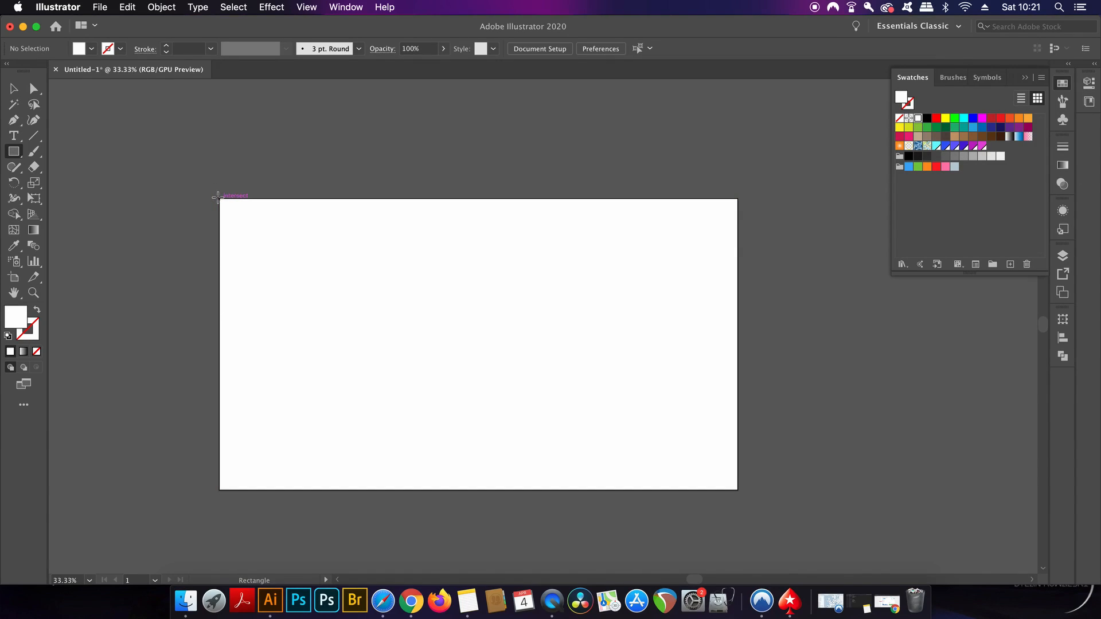
left_click_drag(219, 199, 503, 332)
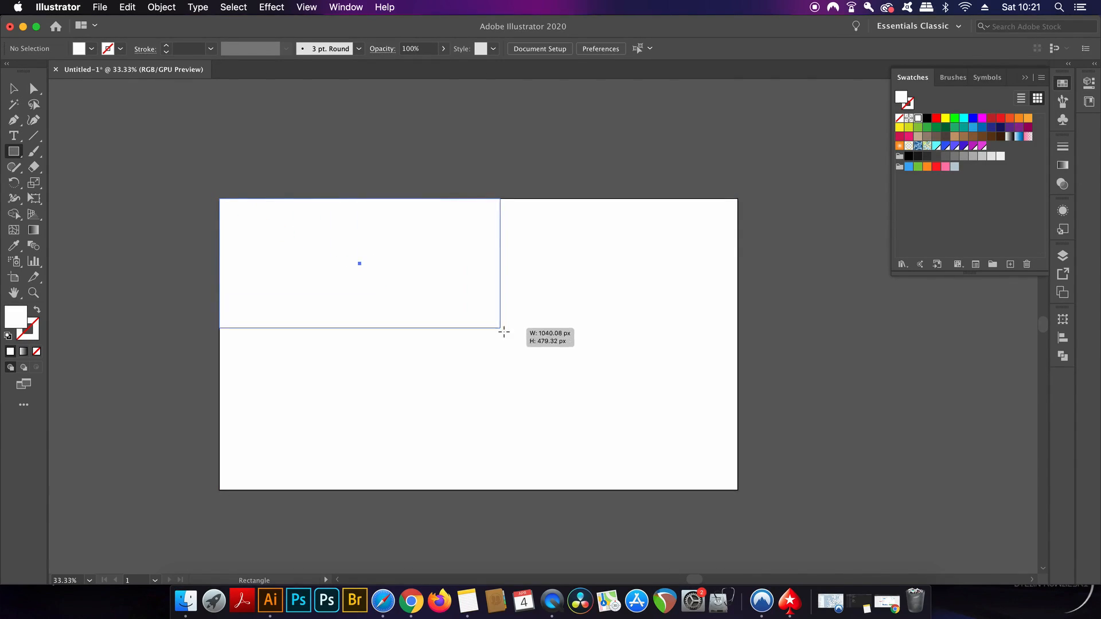
left_click_drag(499, 333, 737, 490)
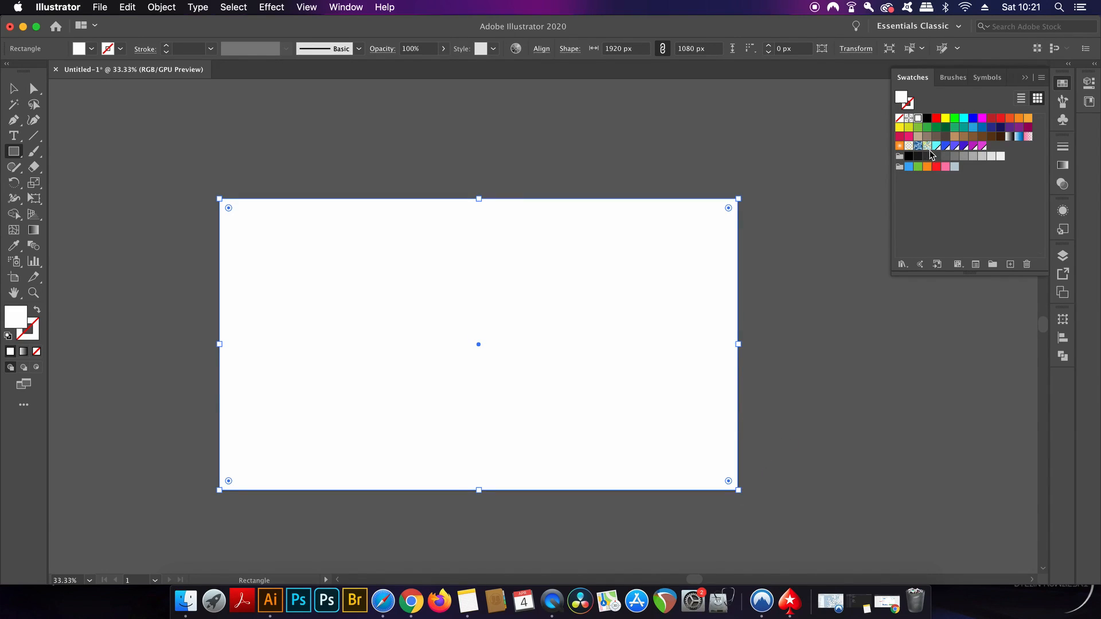
left_click(972, 145)
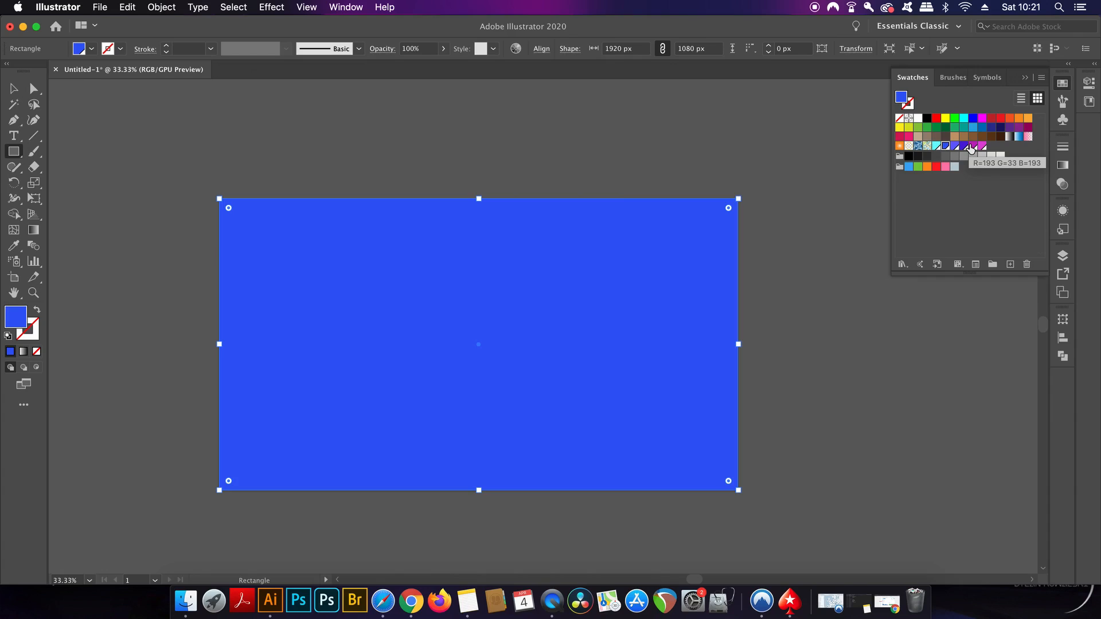
left_click(955, 146)
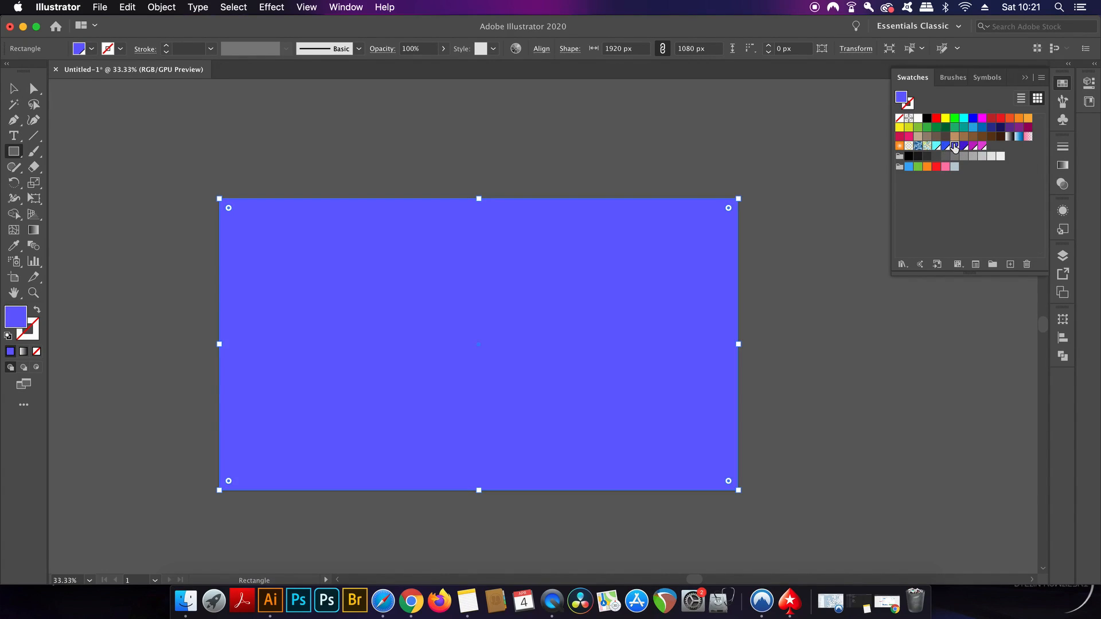
mouse_move(788, 325)
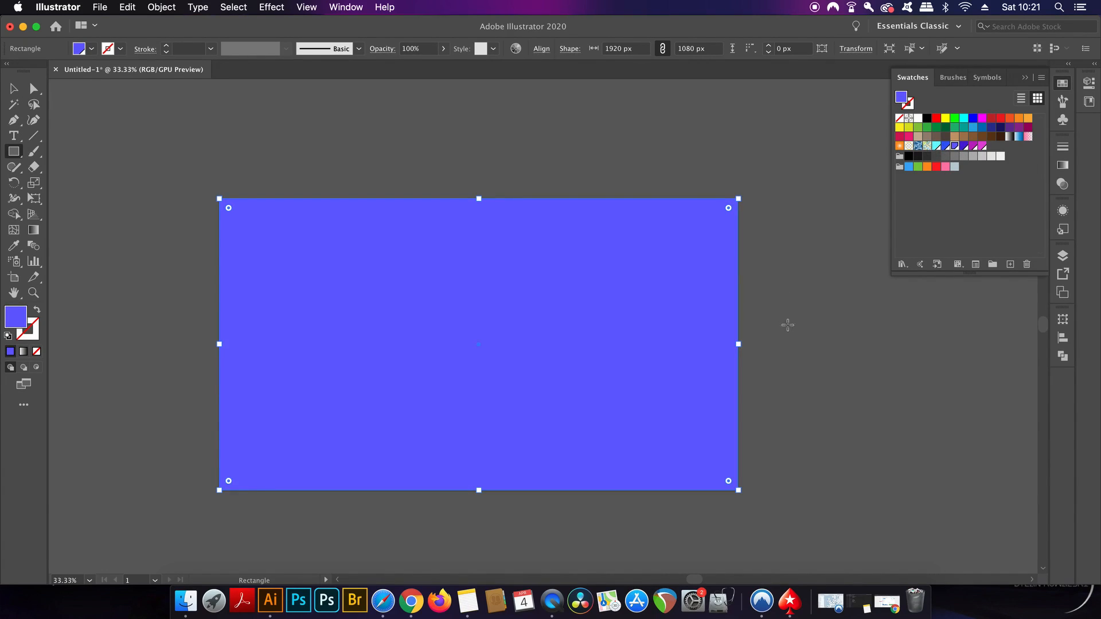
left_click(161, 7)
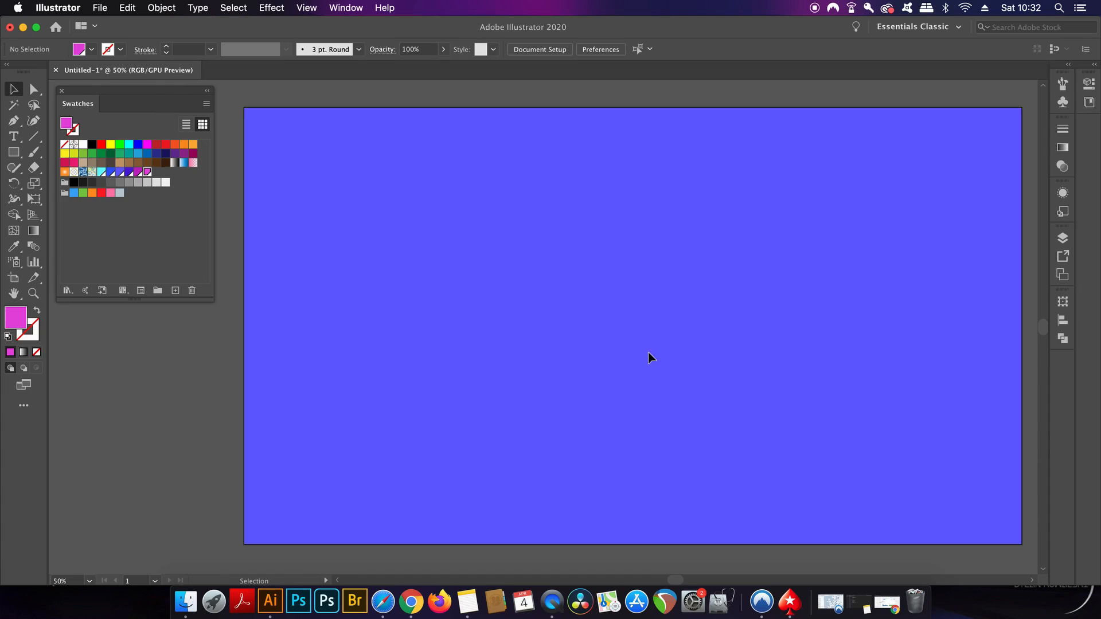
Draw a large magenta rectangle in the upper left of the artboard
left_click(13, 152)
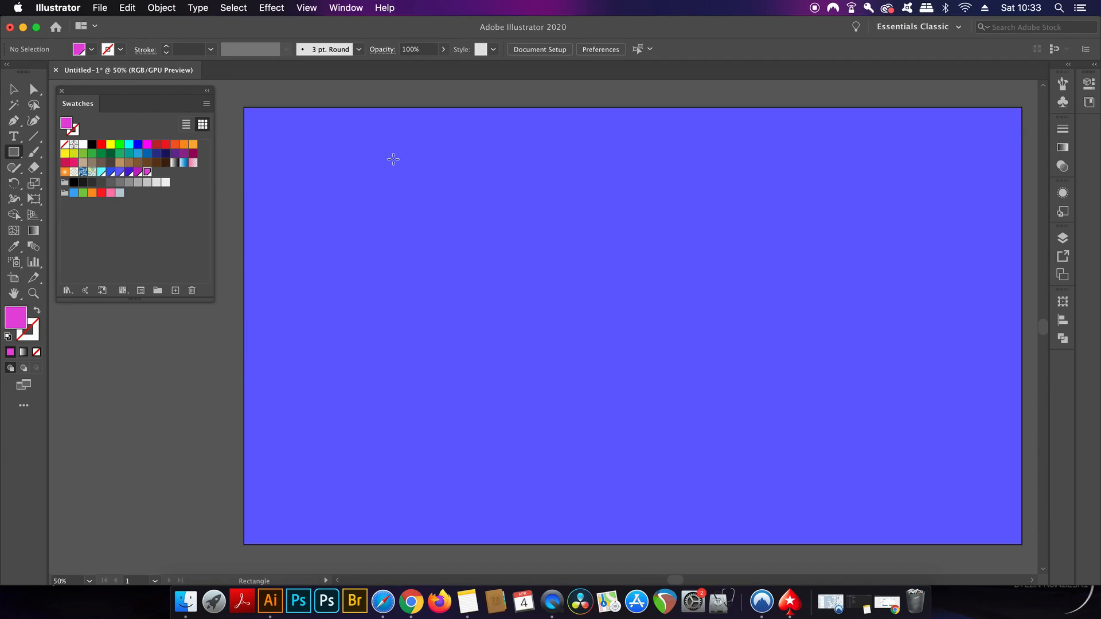
left_click_drag(394, 158, 748, 354)
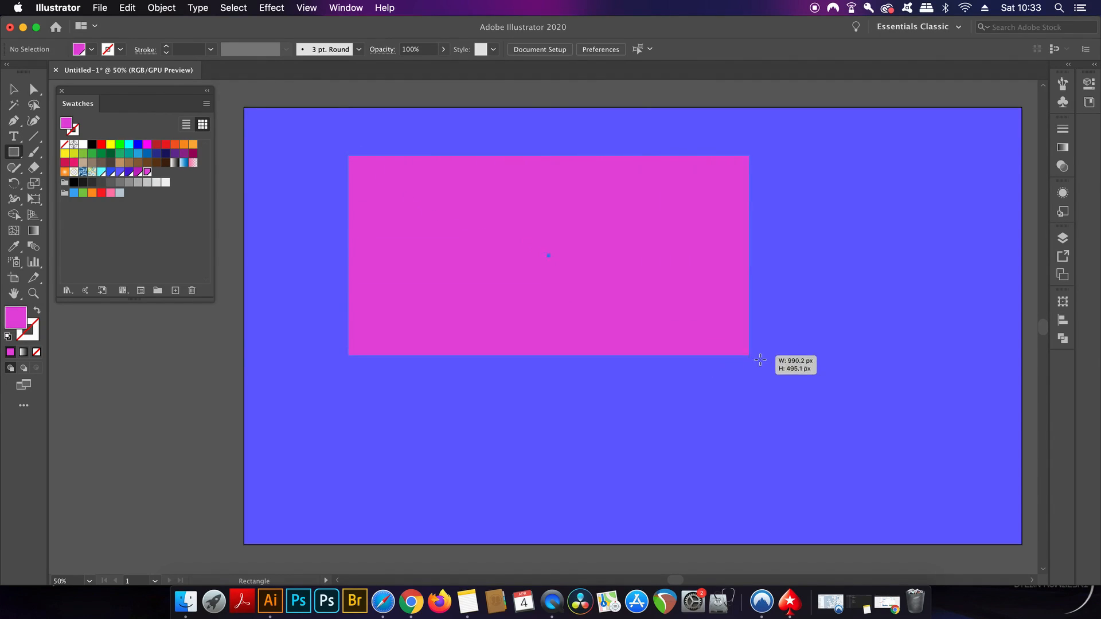
left_click_drag(759, 361, 773, 394)
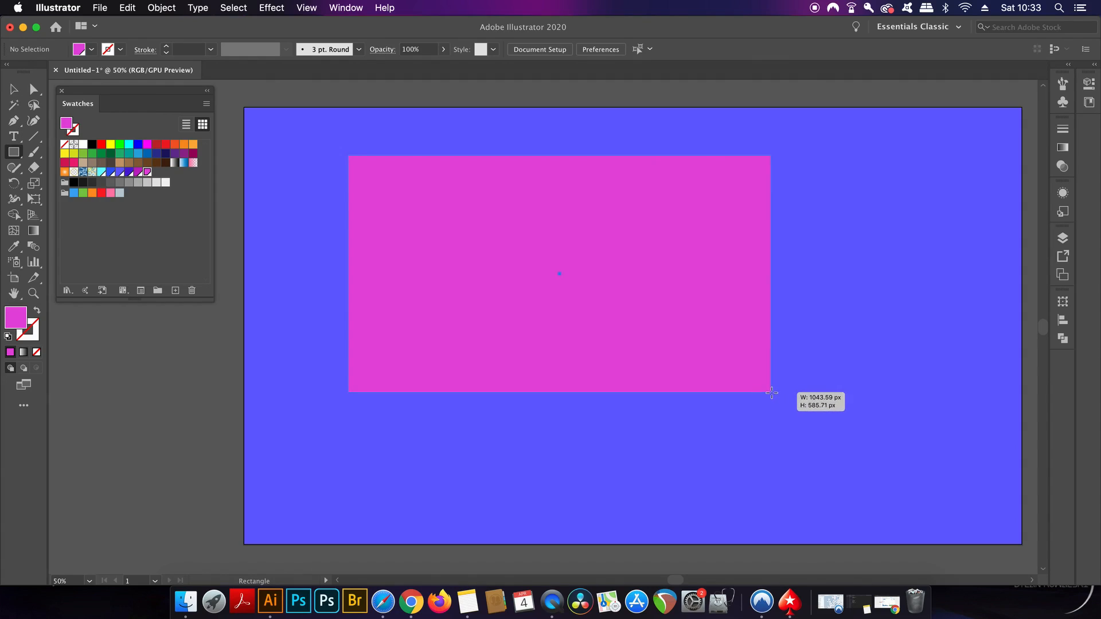
left_click_drag(772, 393, 772, 405)
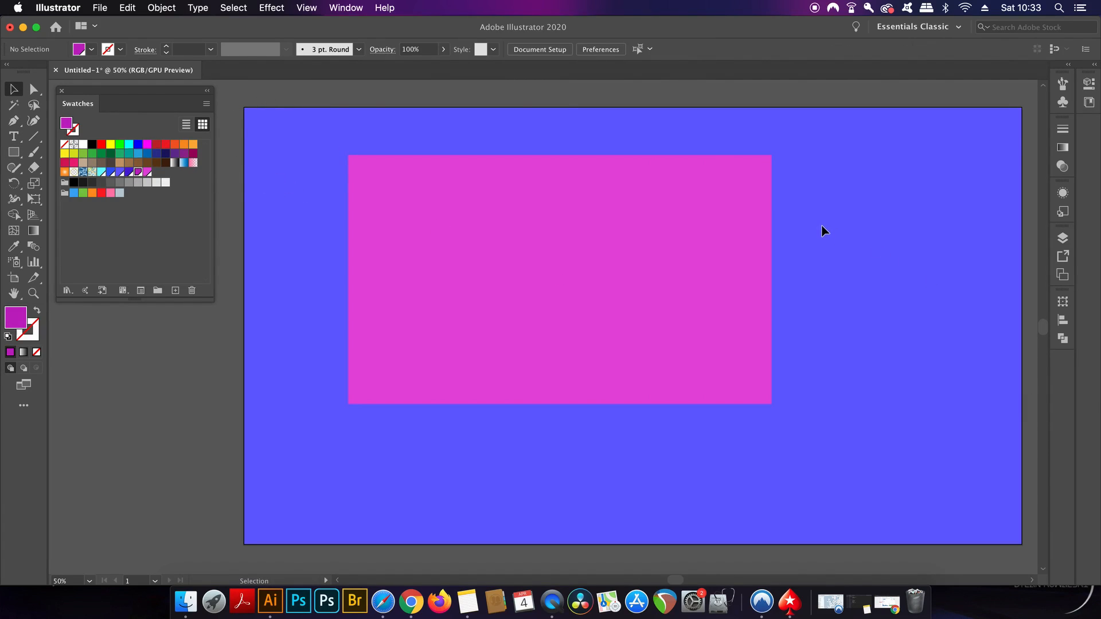
Draw thin strips along the rectangle's right and bottom edges filled with darker magenta A91CAD
left_click(12, 152)
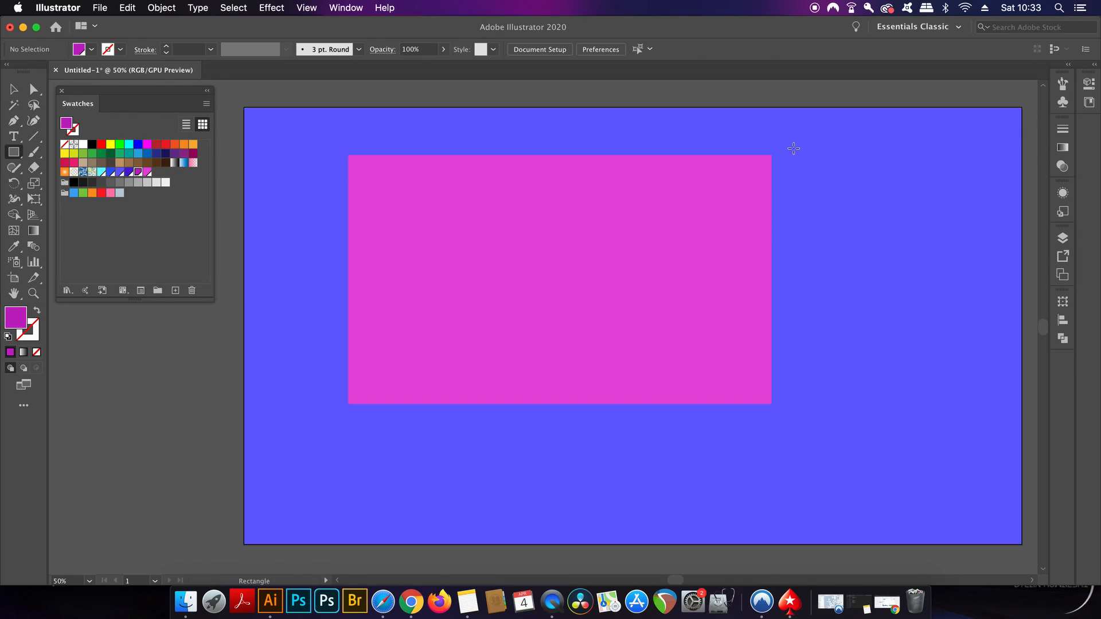
left_click_drag(787, 148, 787, 217)
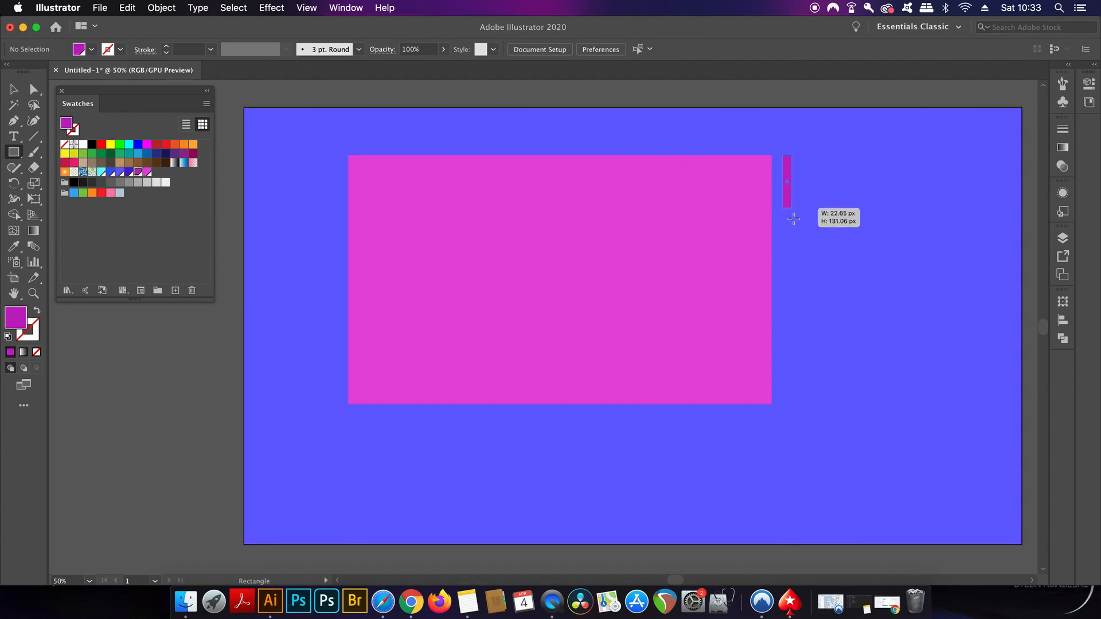
left_click_drag(794, 218, 797, 406)
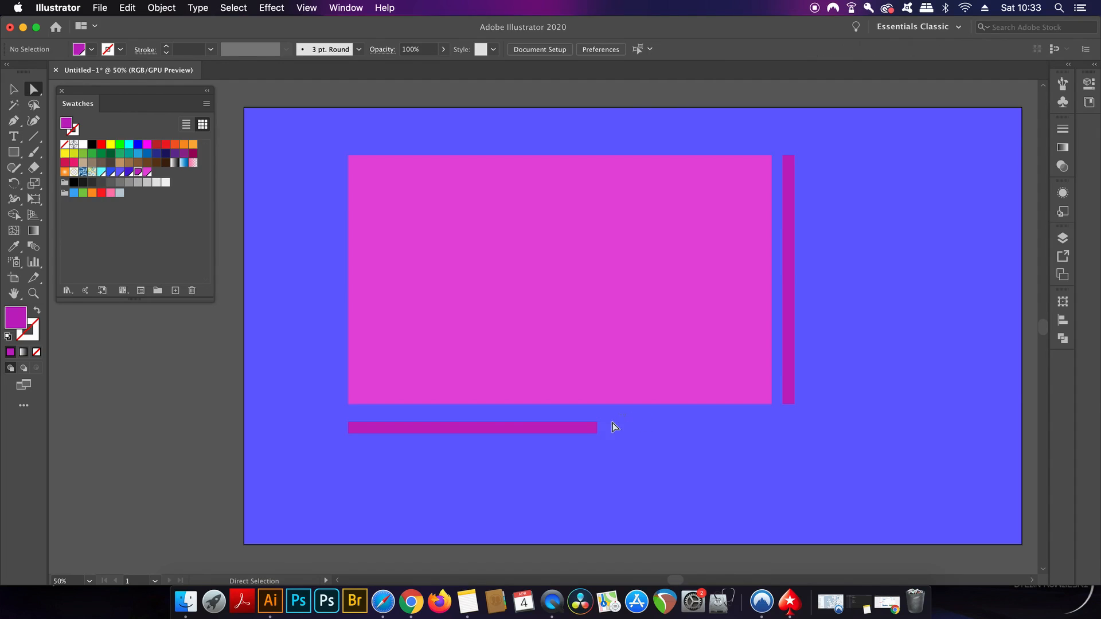
left_click_drag(473, 427, 727, 427)
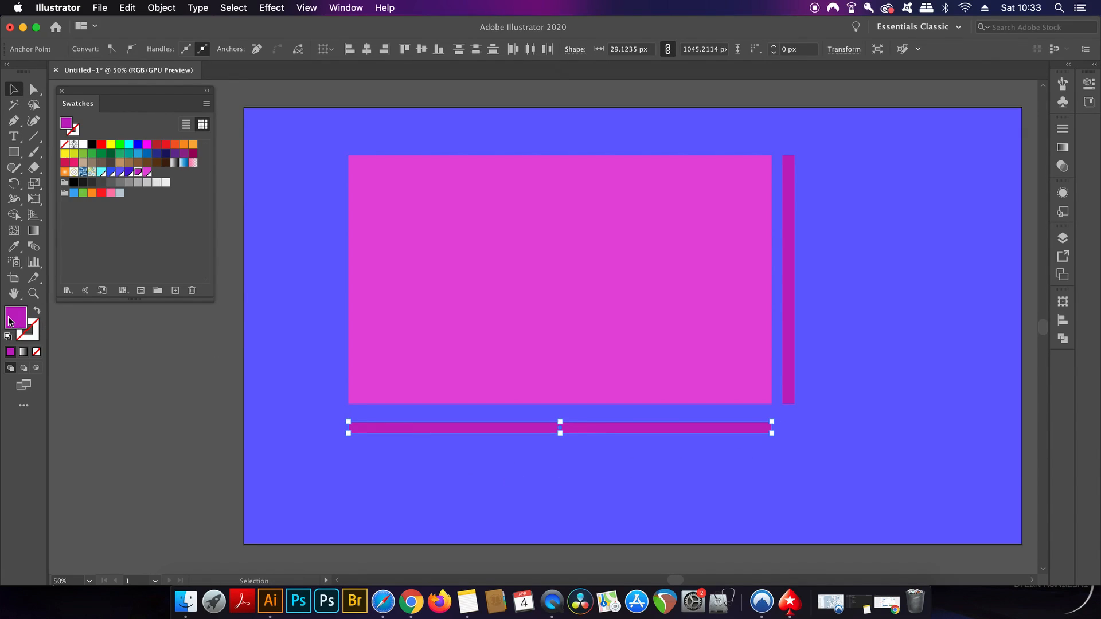
double_click(15, 318)
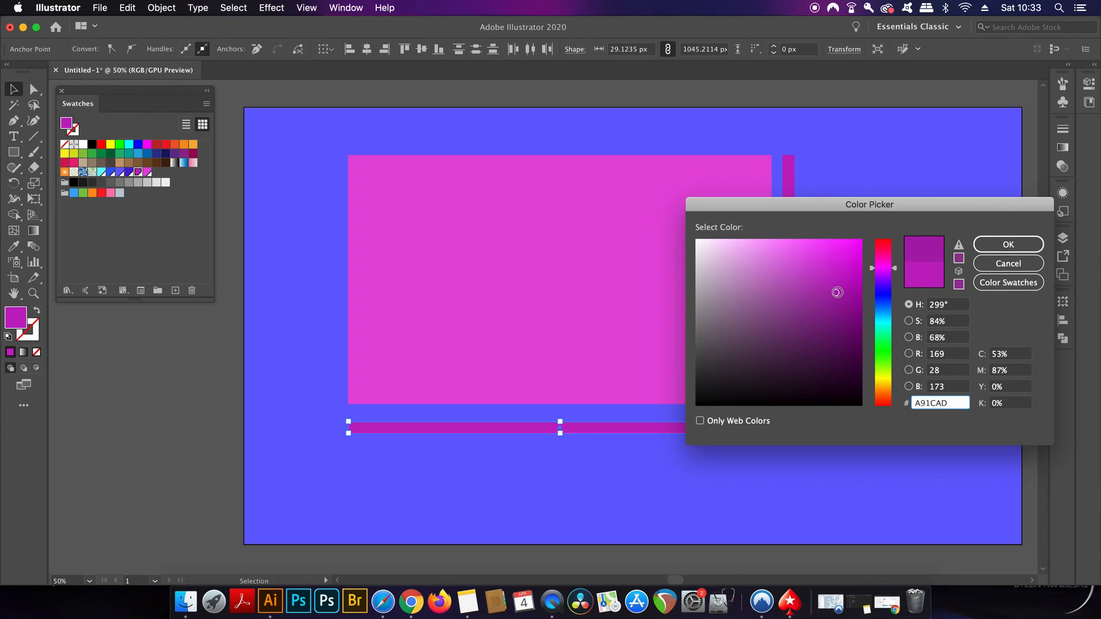
left_click(1007, 244)
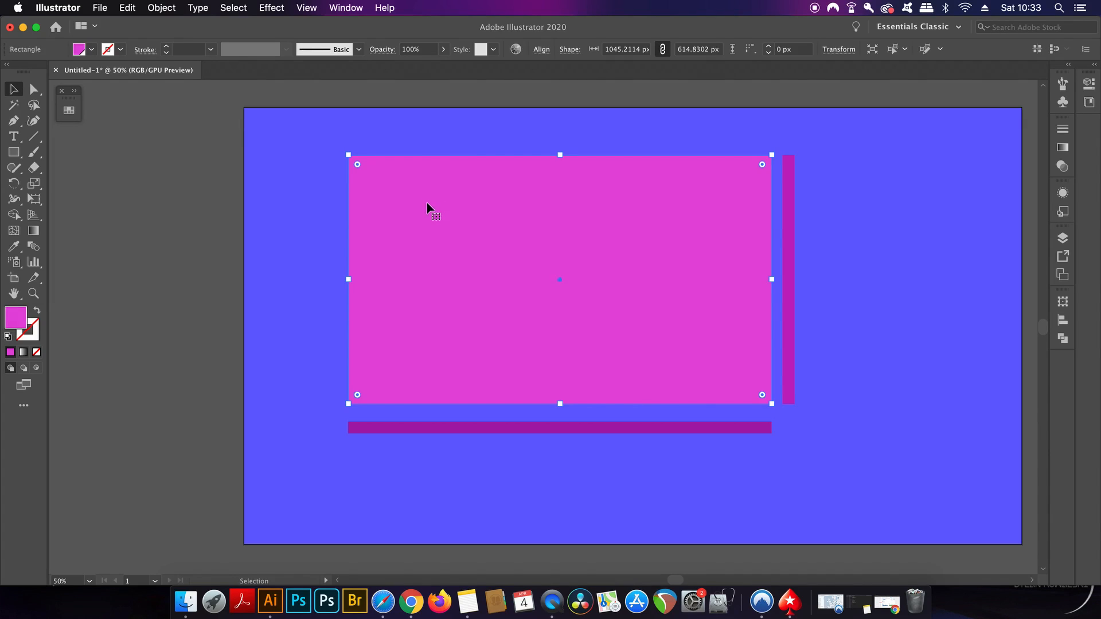
Apply Extrude & Bevel to the magenta panel with the Isometric Top position preset
left_click(160, 8)
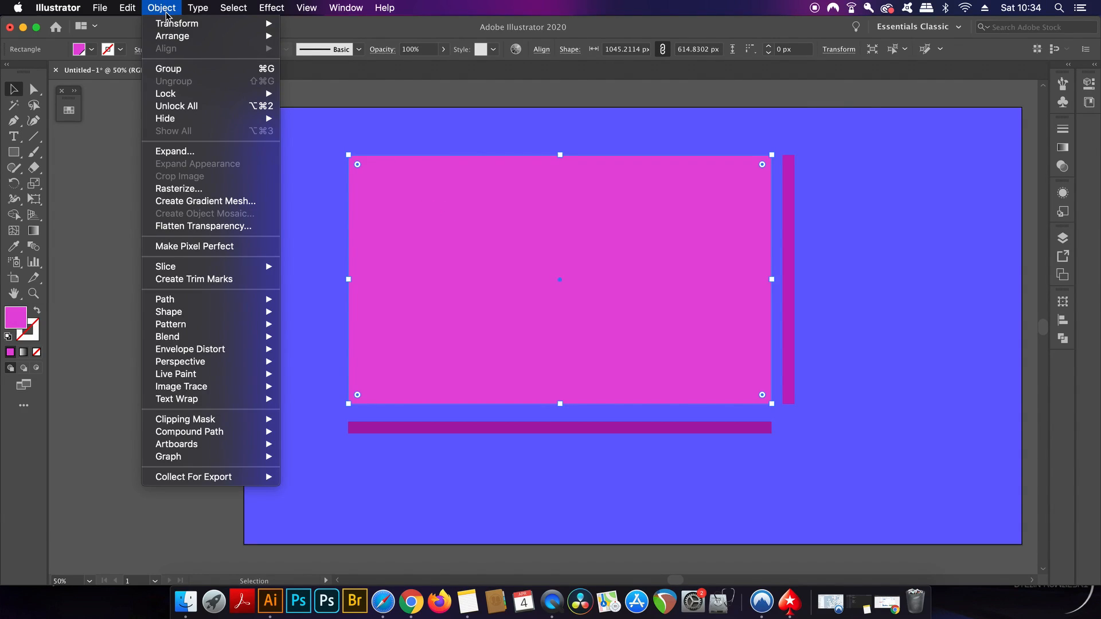
left_click(271, 8)
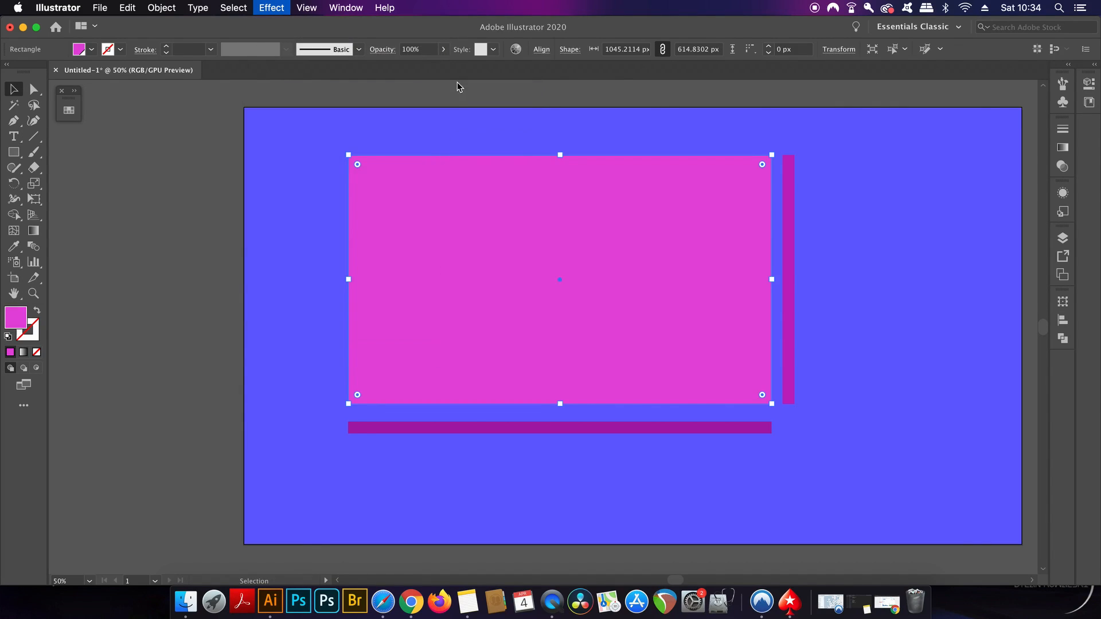
left_click(271, 8)
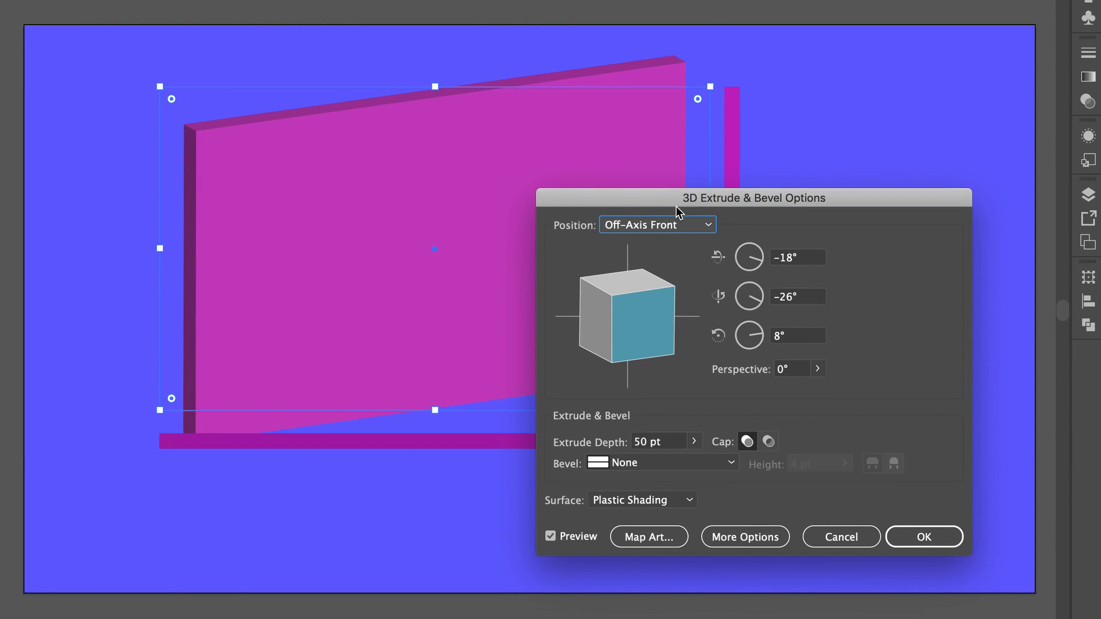
left_click(657, 225)
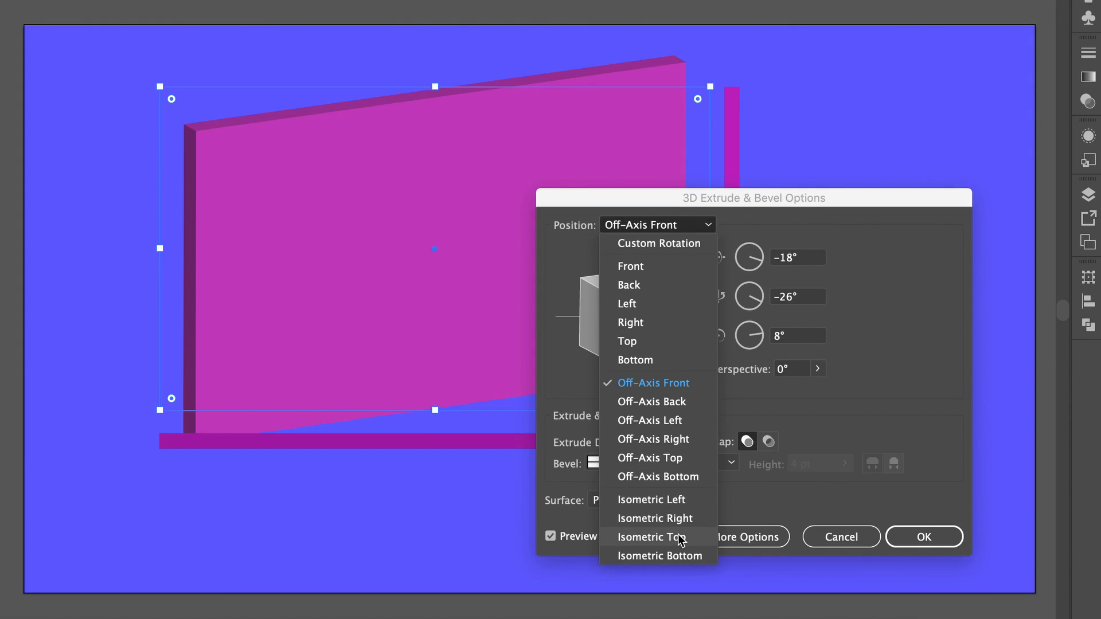
left_click(652, 536)
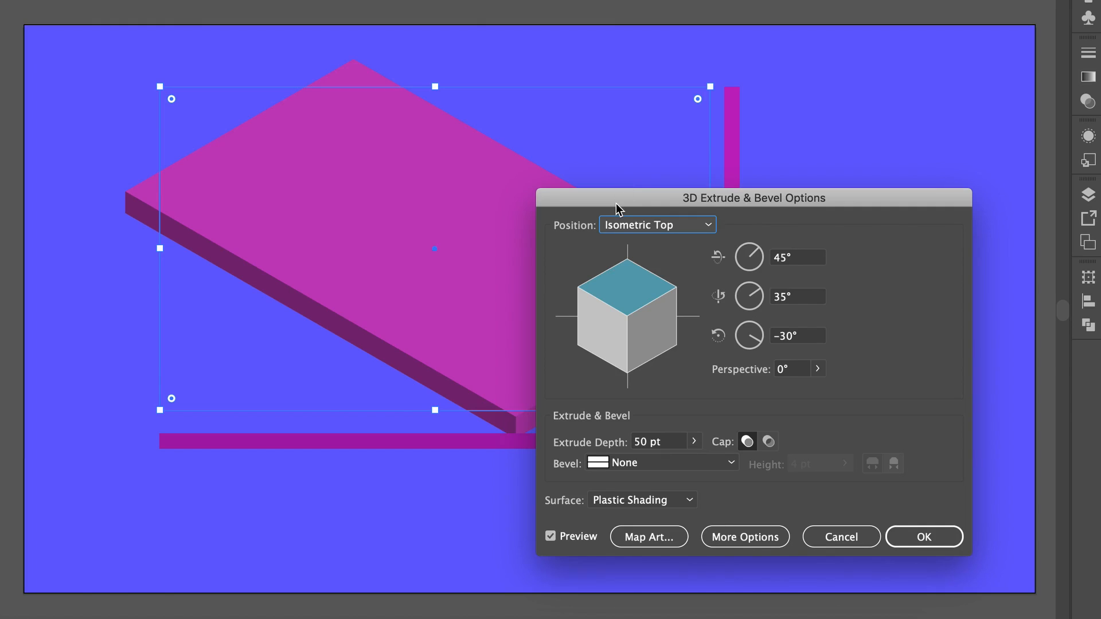
left_click_drag(754, 198, 877, 179)
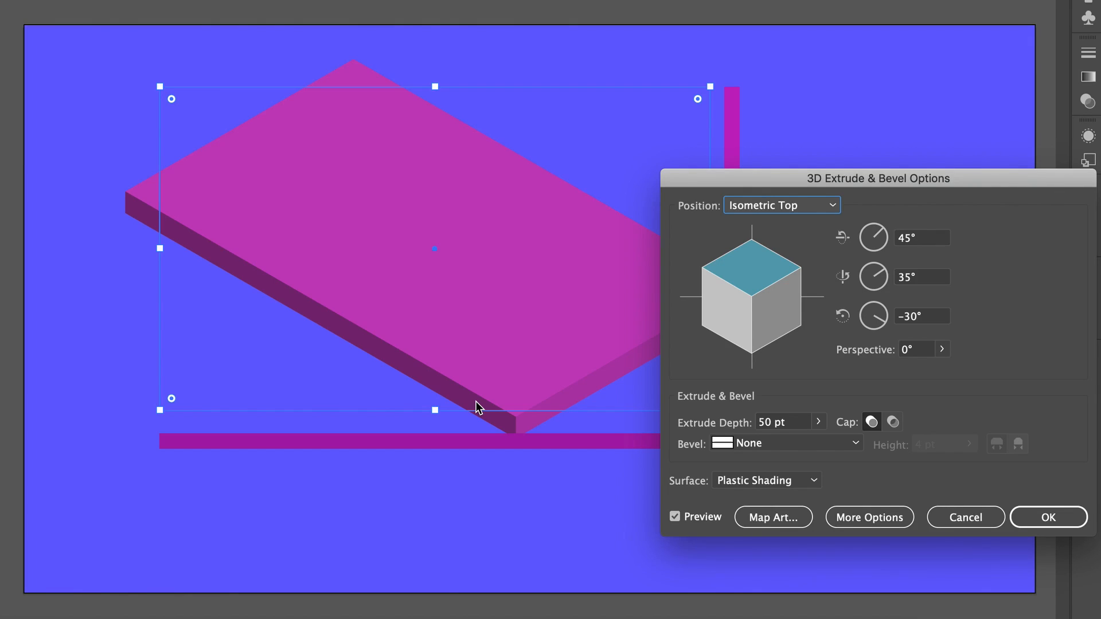
mouse_move(639, 444)
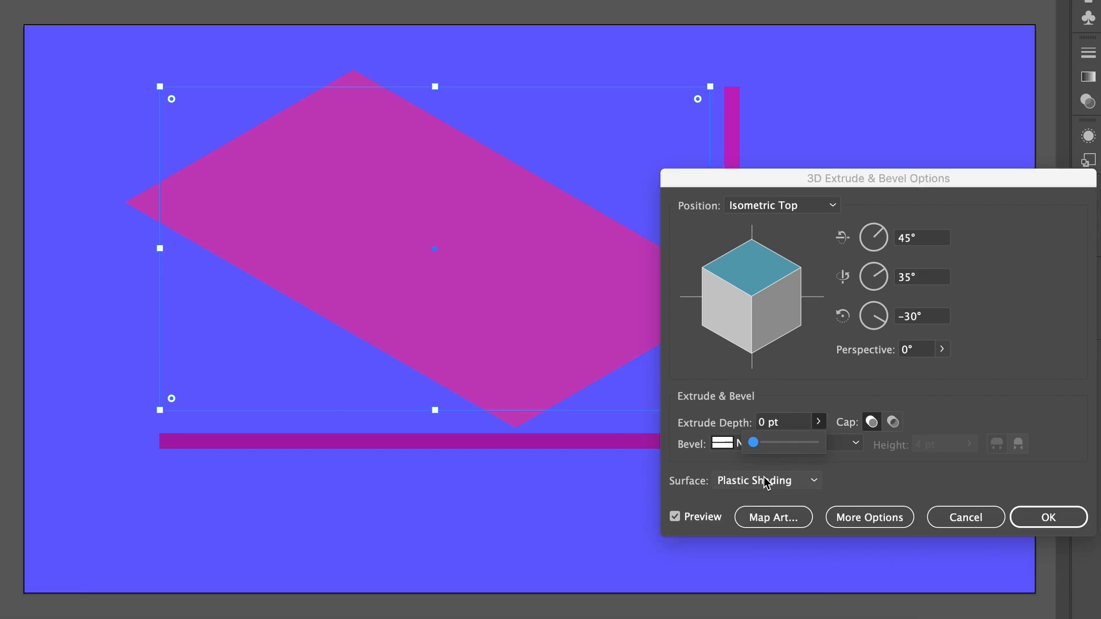
Set the panel to 0 pt depth with No Shading, confirm, and select the thin bottom bar
left_click(765, 481)
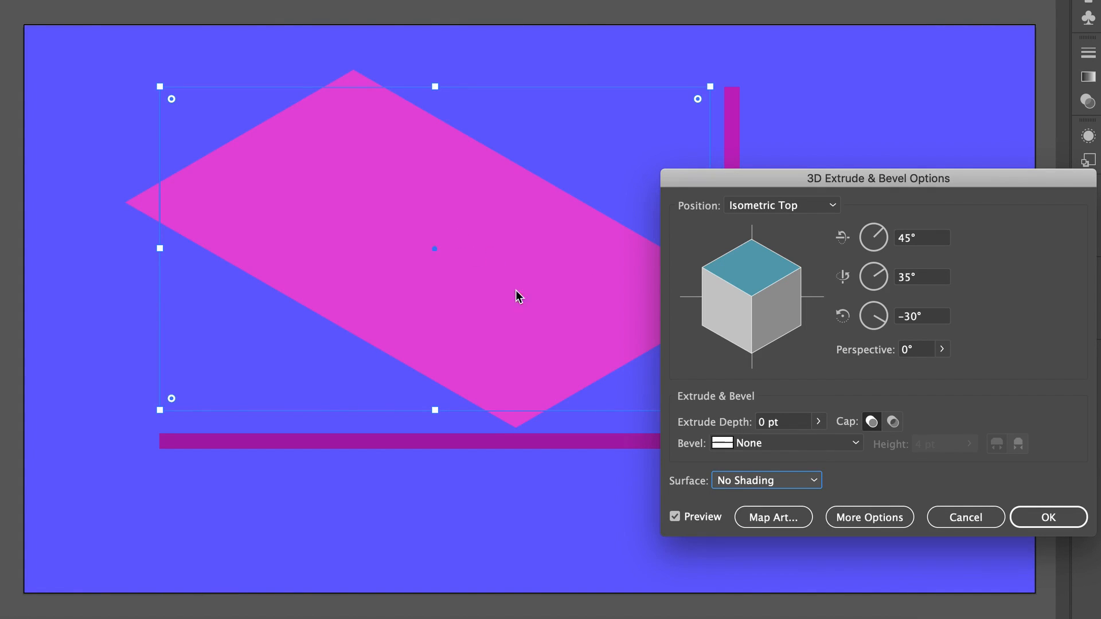
mouse_move(1043, 483)
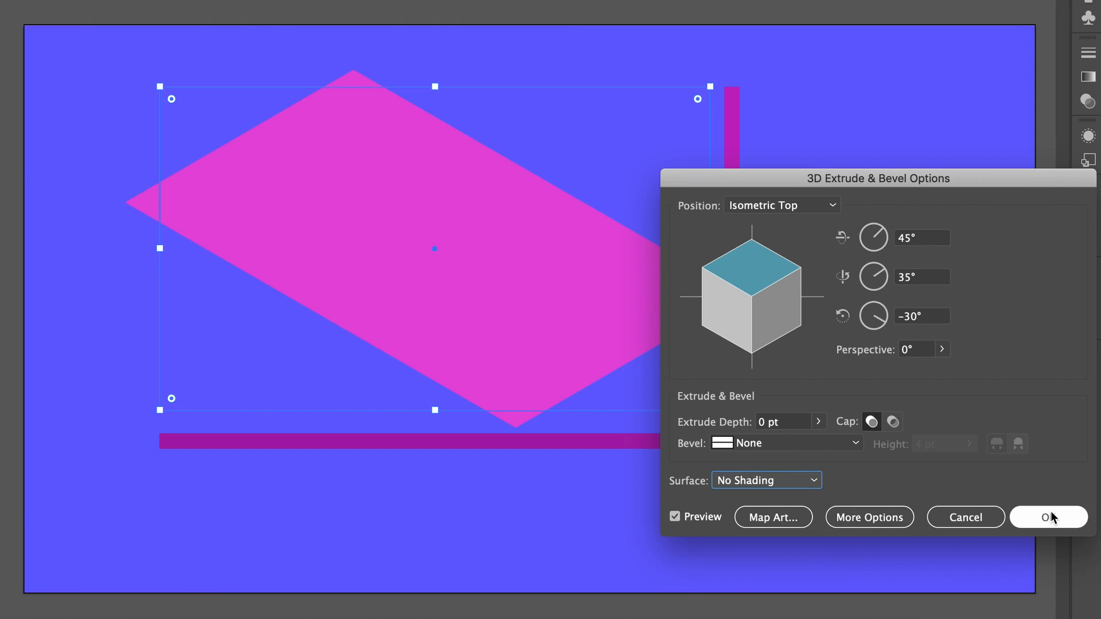
left_click(1047, 517)
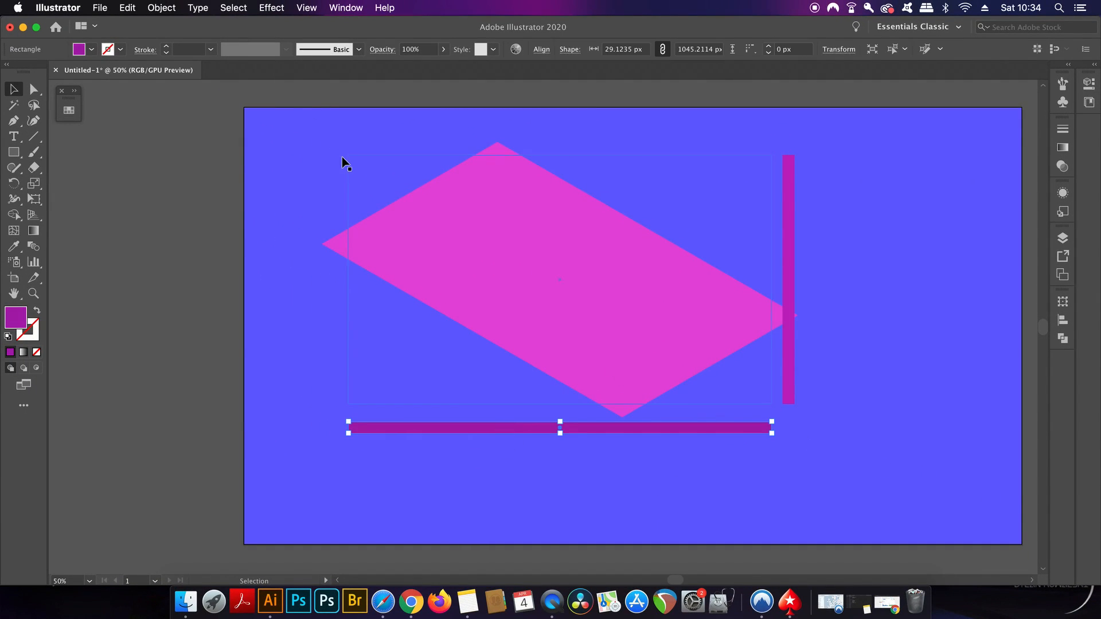
left_click(160, 8)
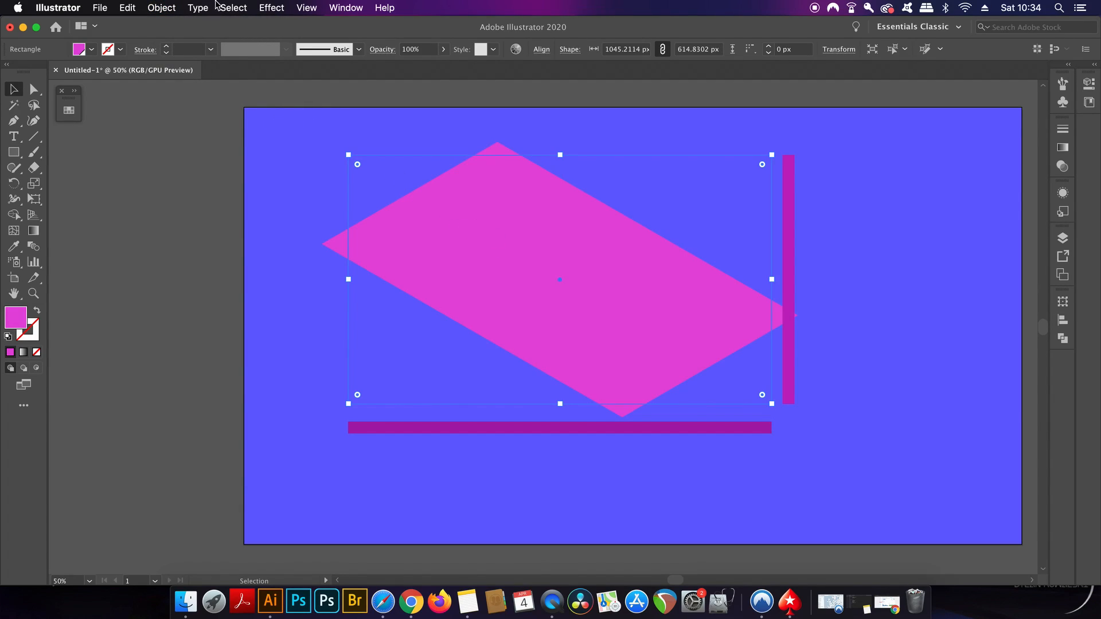
left_click(162, 8)
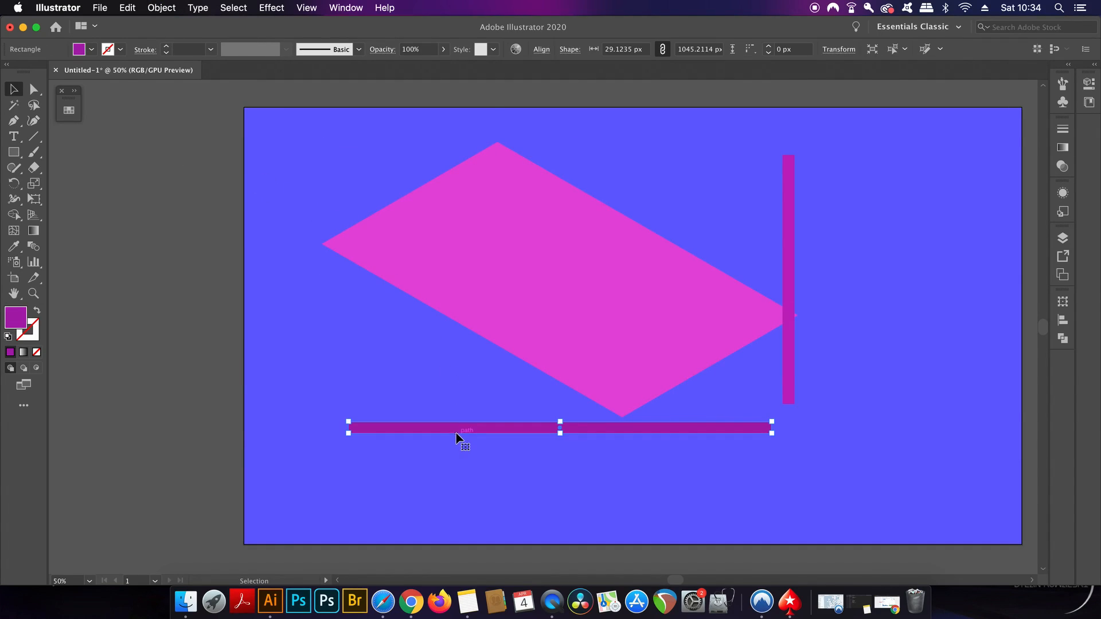
Apply Extrude & Bevel to the bottom bar at Isometric Left, 0 pt depth, No Shading
left_click(233, 8)
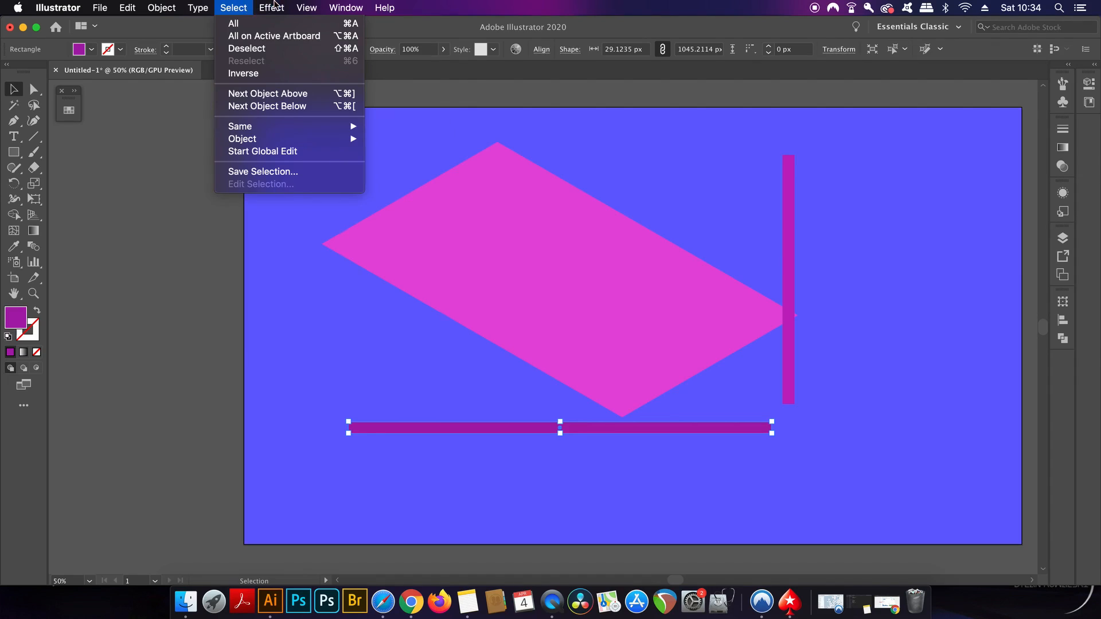
left_click(271, 8)
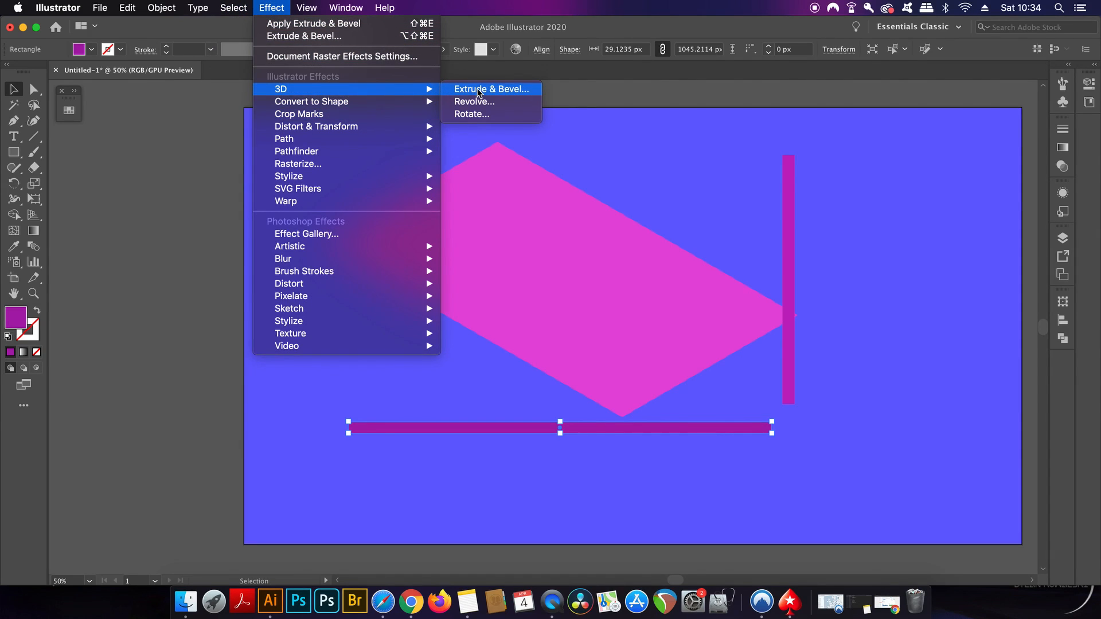
left_click(492, 88)
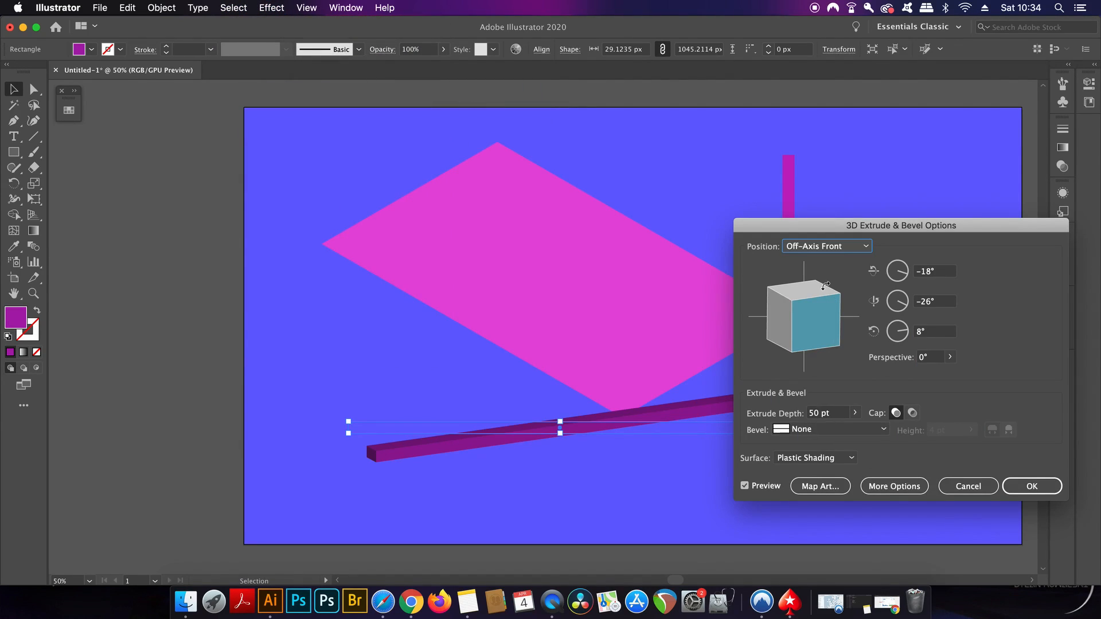
left_click(826, 246)
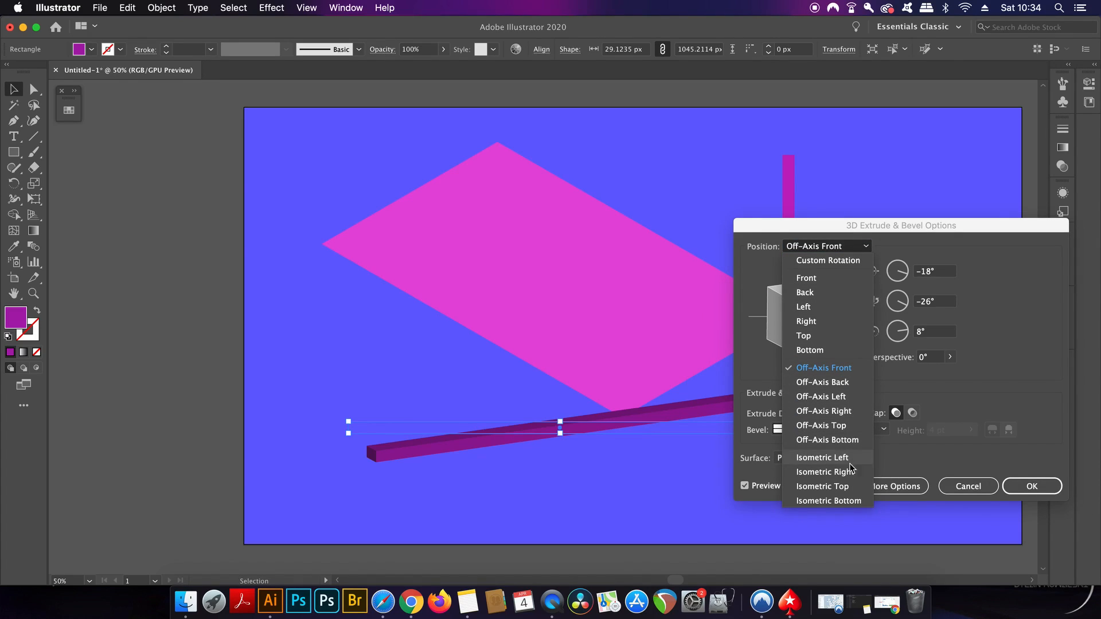
left_click(821, 458)
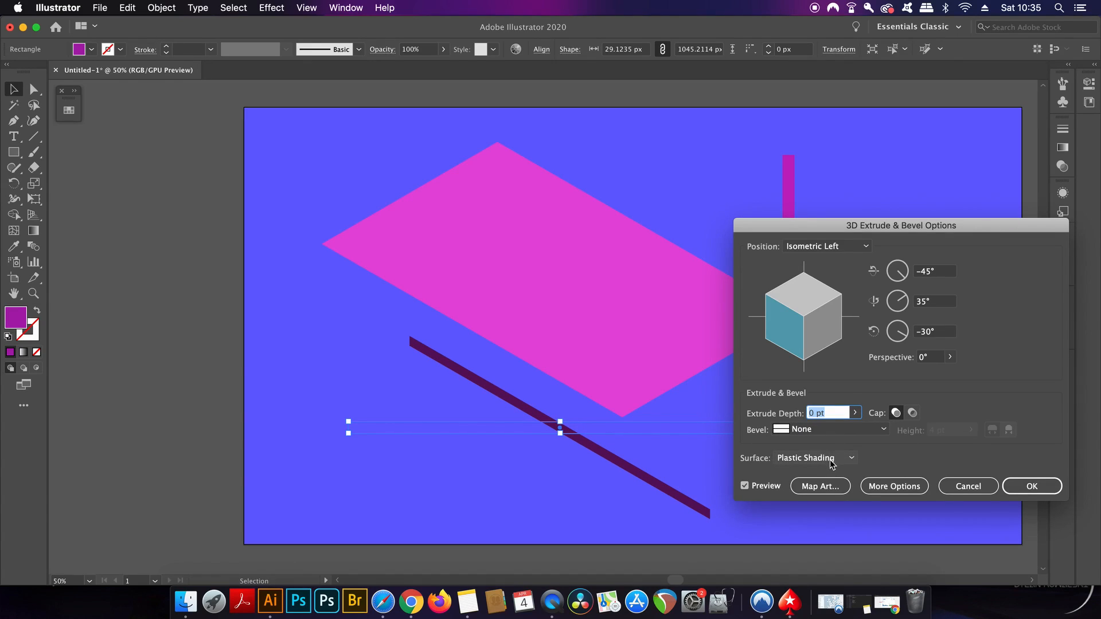
left_click(815, 457)
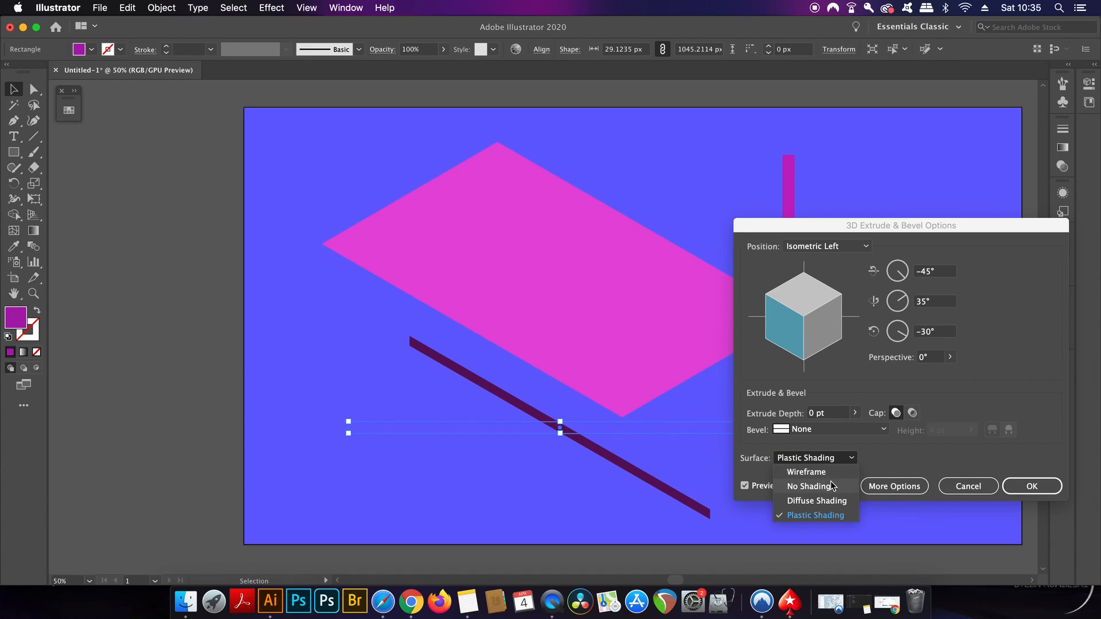
left_click(809, 486)
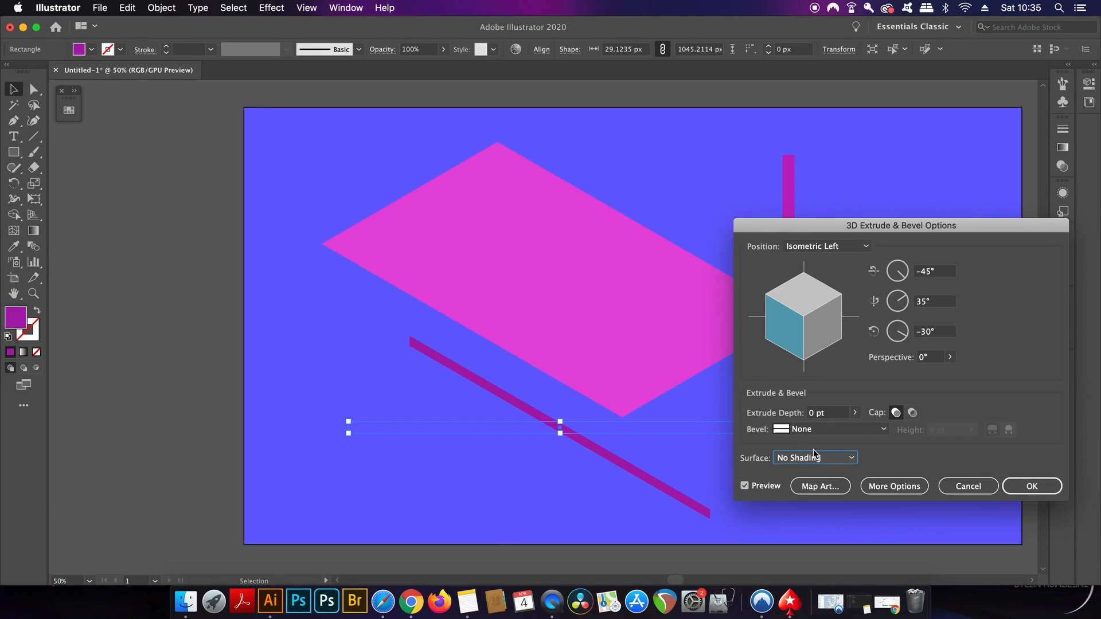
left_click(1032, 487)
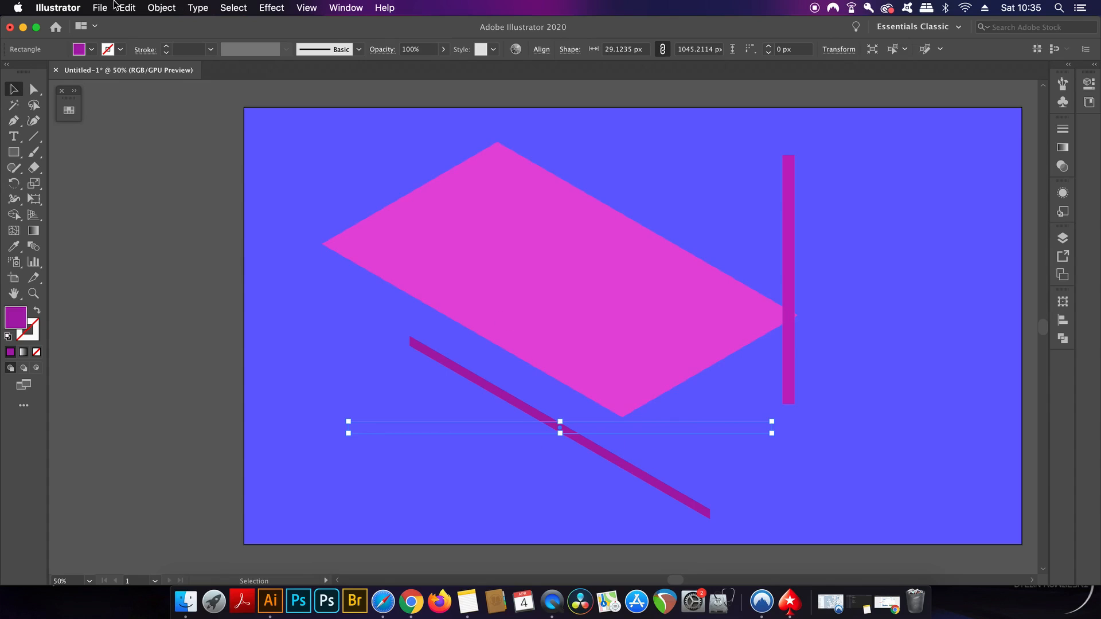
Expand the bar's 3D appearance into plain shapes via Object > Expand Appearance
left_click(161, 8)
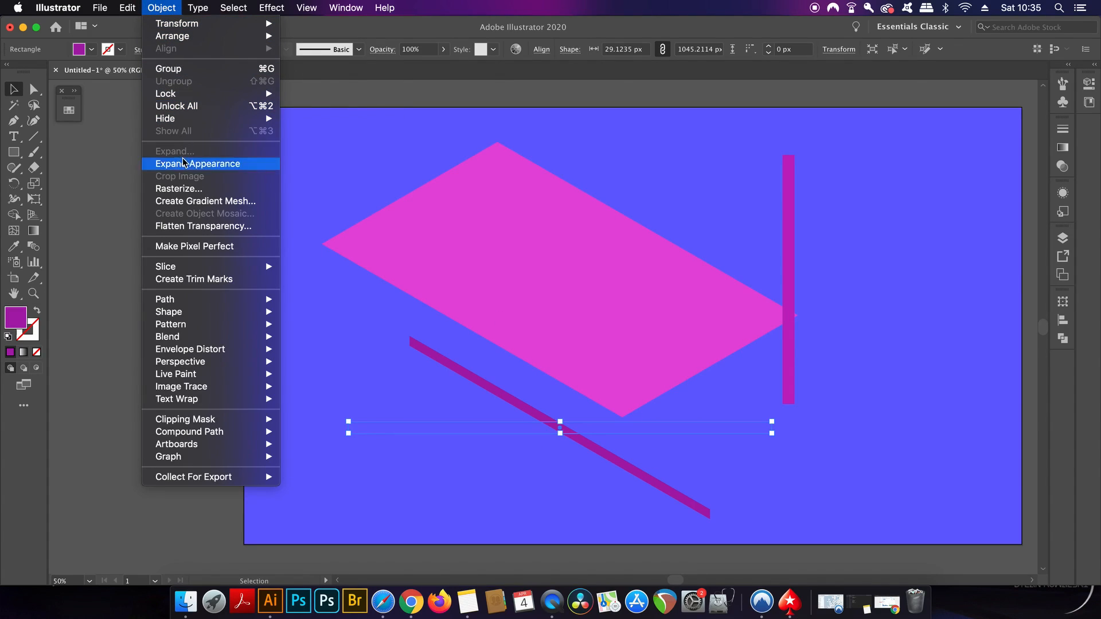
left_click(197, 164)
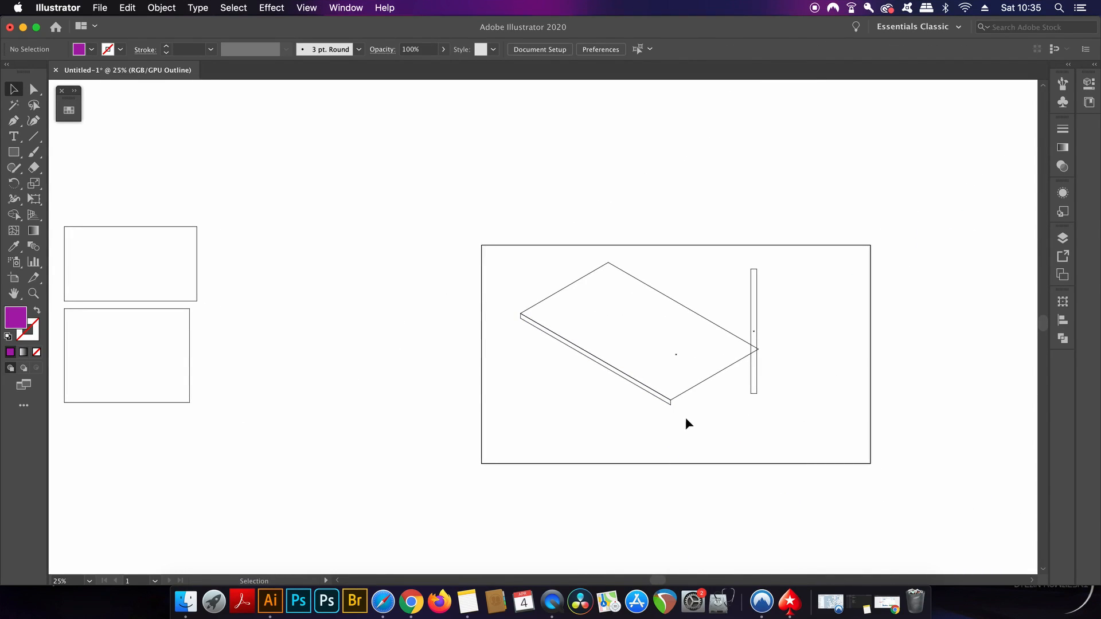
Return from Outline view to full-colour Preview after fitting the strips onto the rhombus edges
key("cmd+plus")
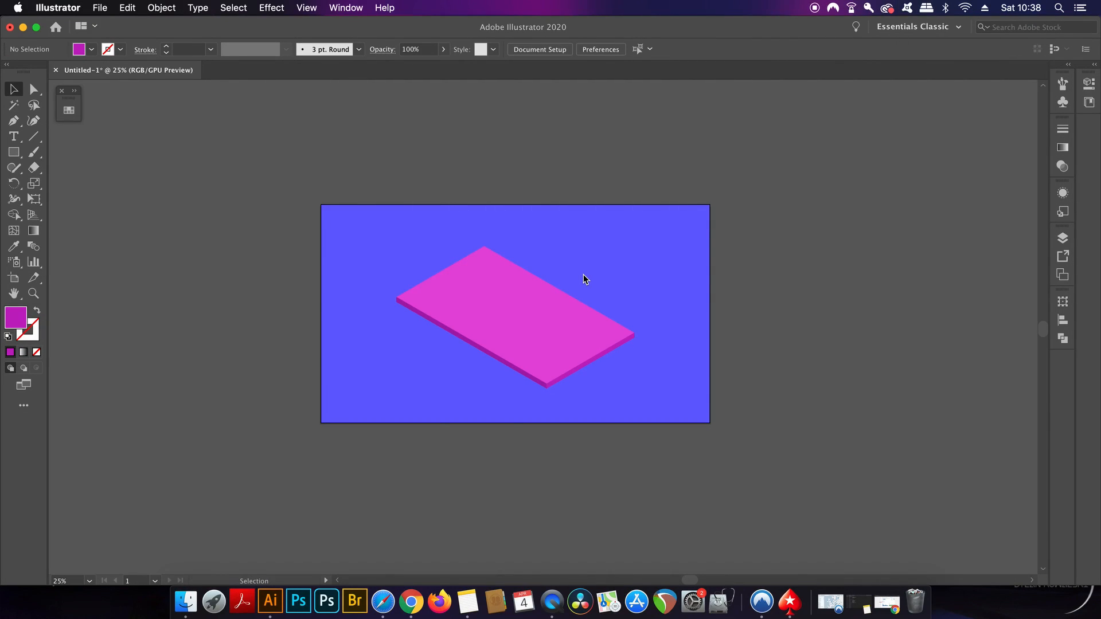
mouse_move(23, 6)
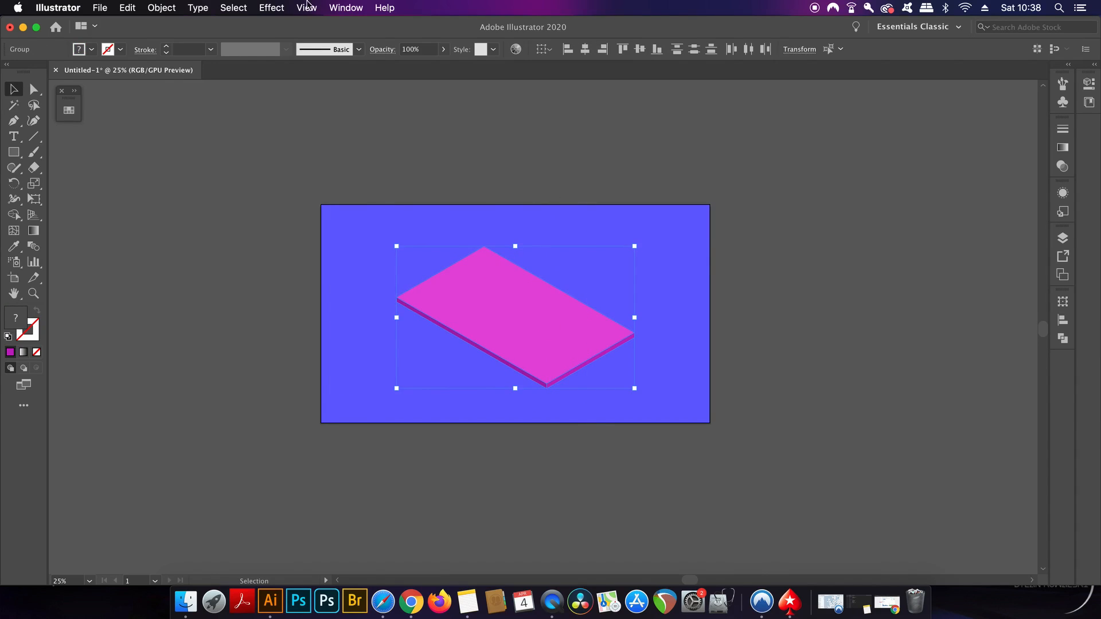
Reflect the platform group across the vertical axis via Object > Transform > Reflect, then deselect
left_click(270, 8)
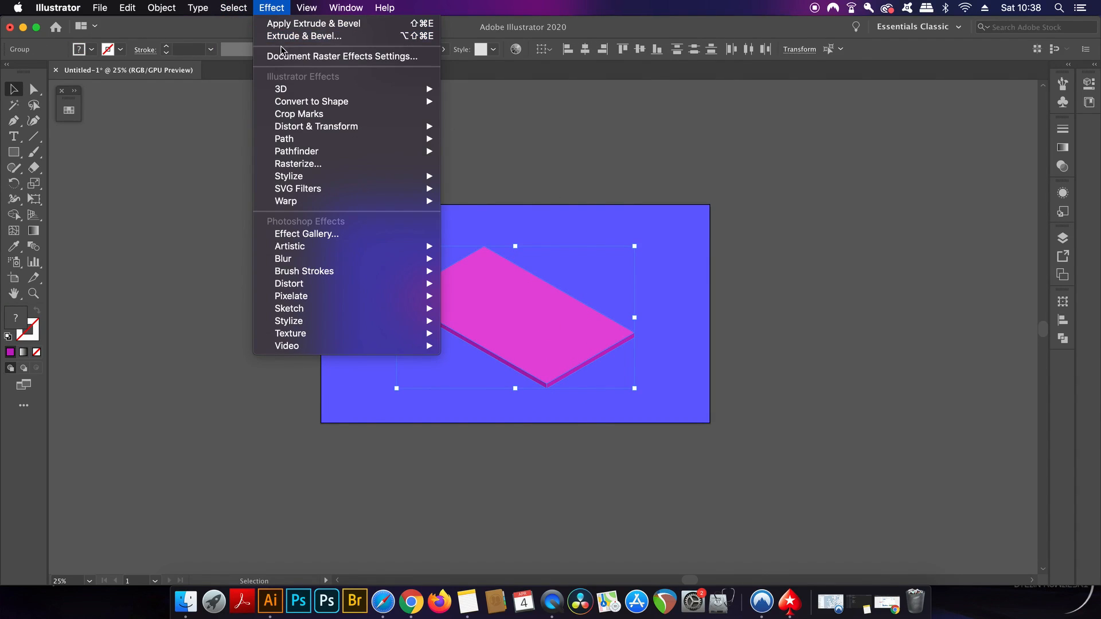
left_click(161, 8)
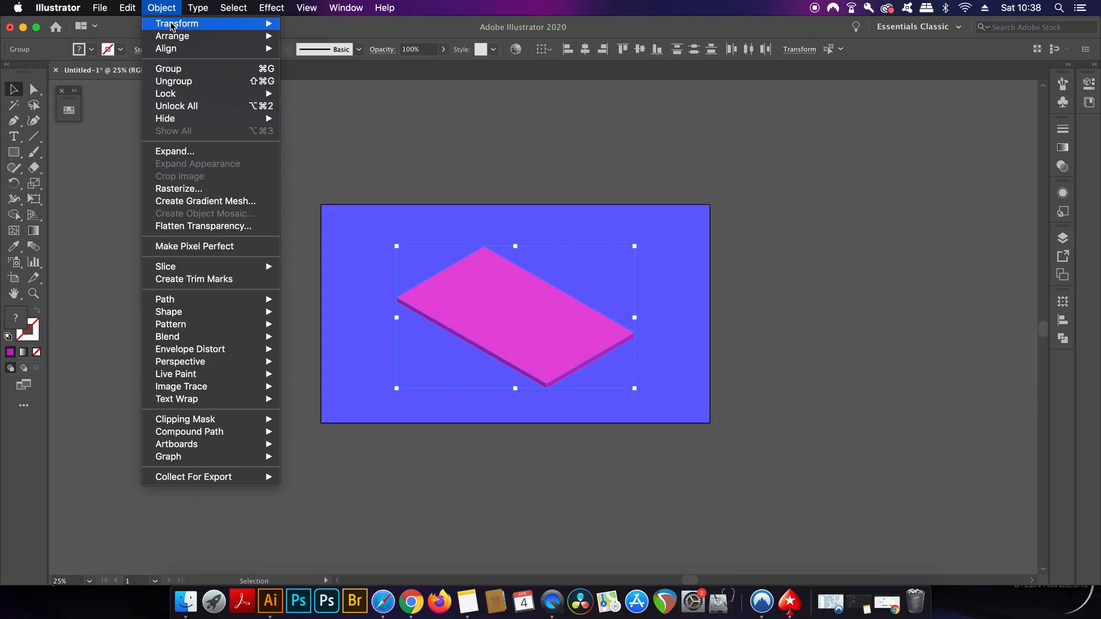
left_click(177, 23)
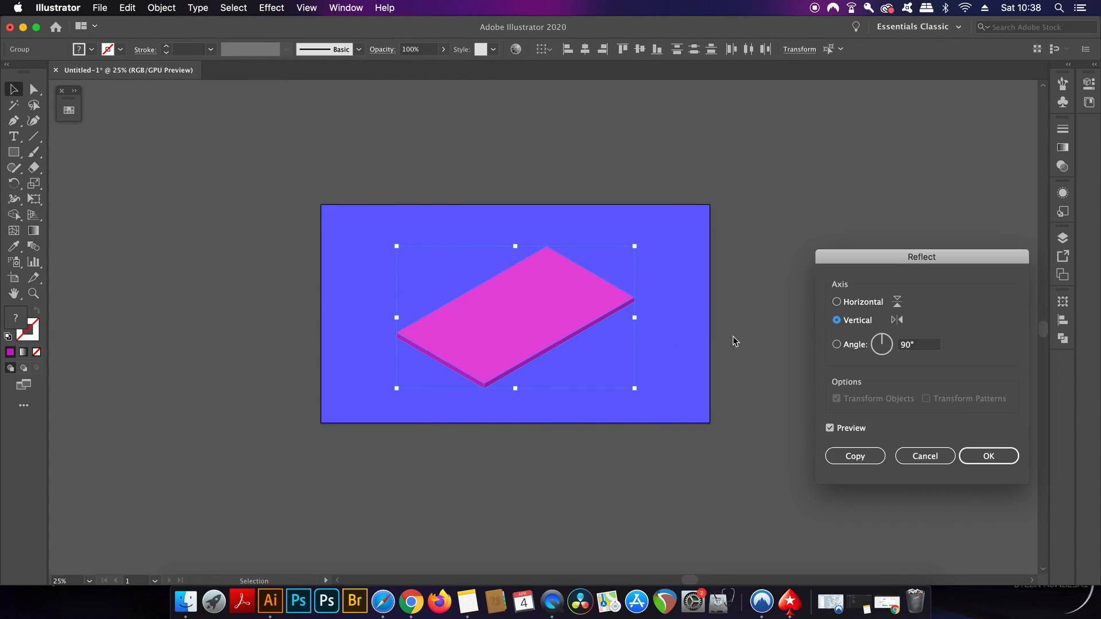
mouse_move(875, 371)
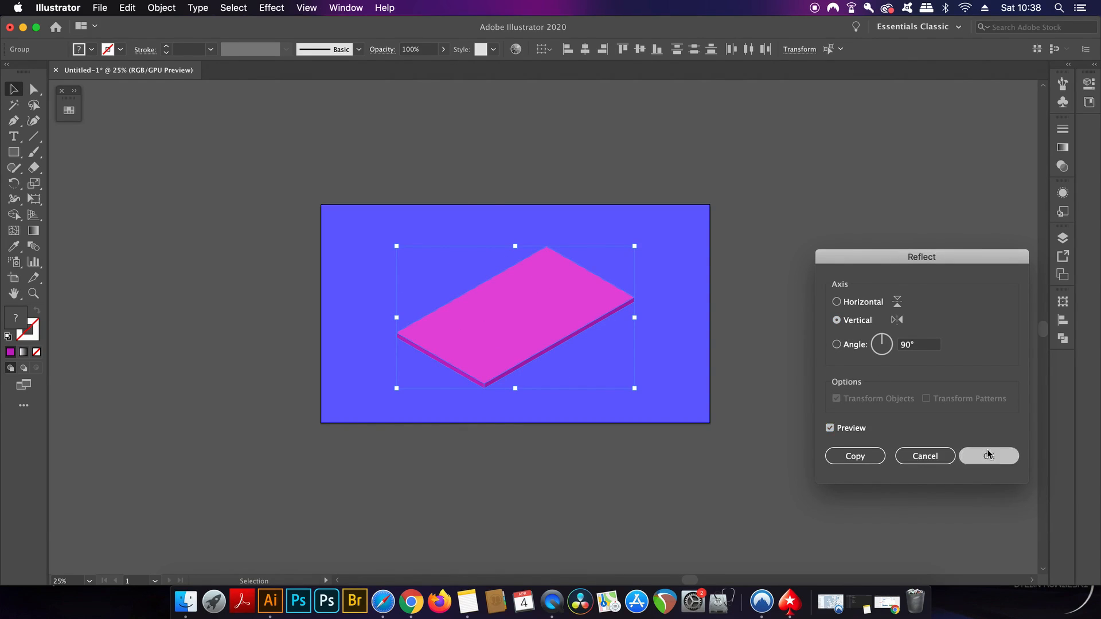
left_click(988, 455)
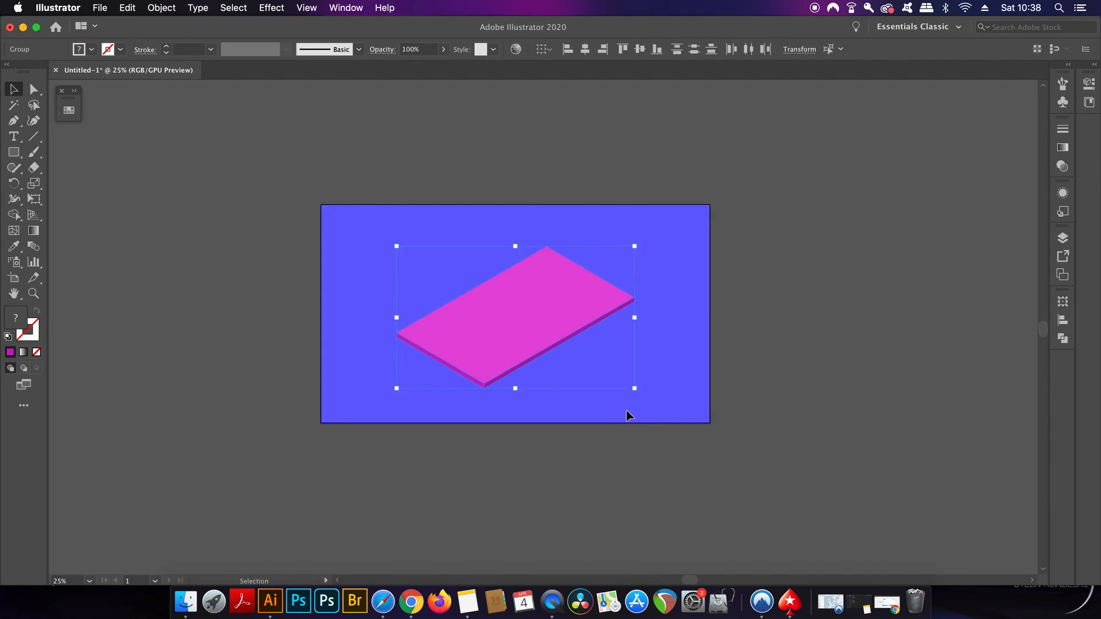
left_click(718, 462)
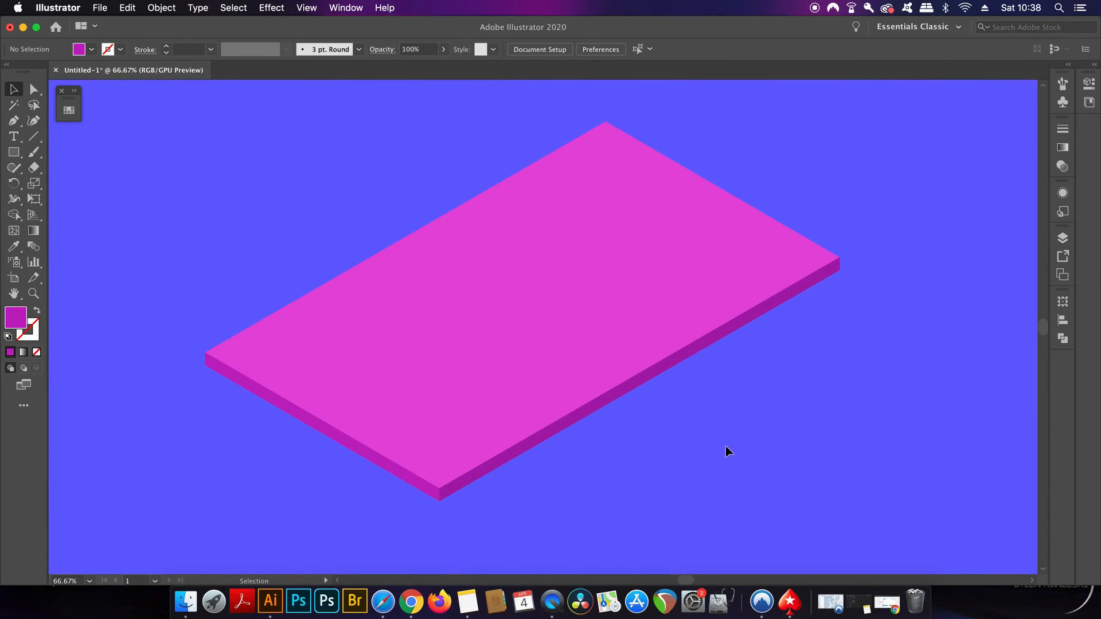
mouse_move(652, 382)
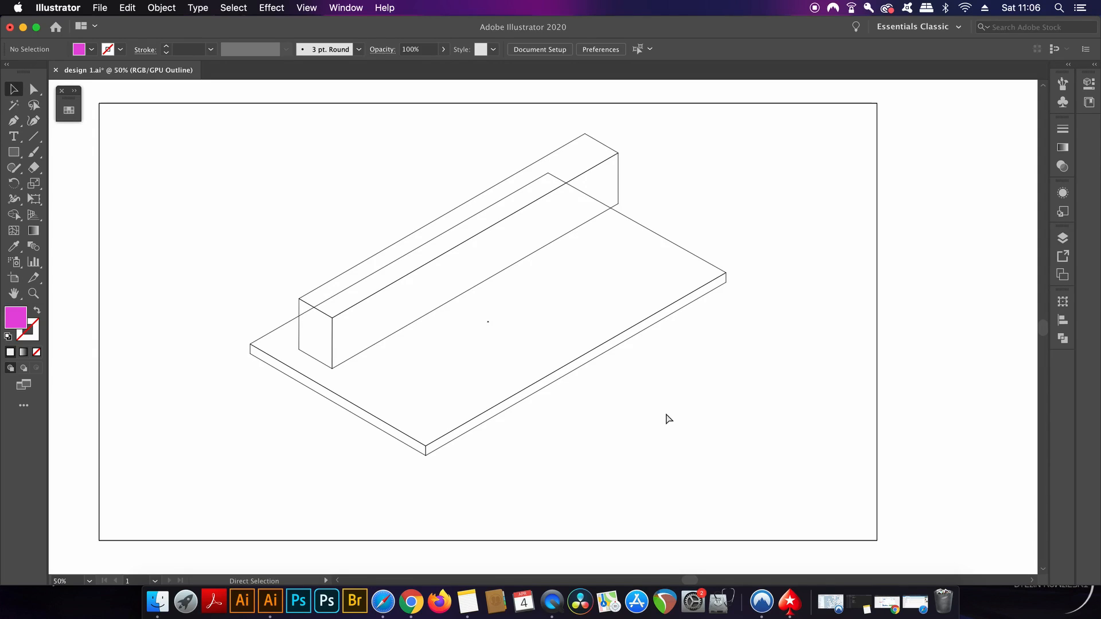
Lower the header bar's long and short side faces to about 30% opacity in Preview
key("cmd+y")
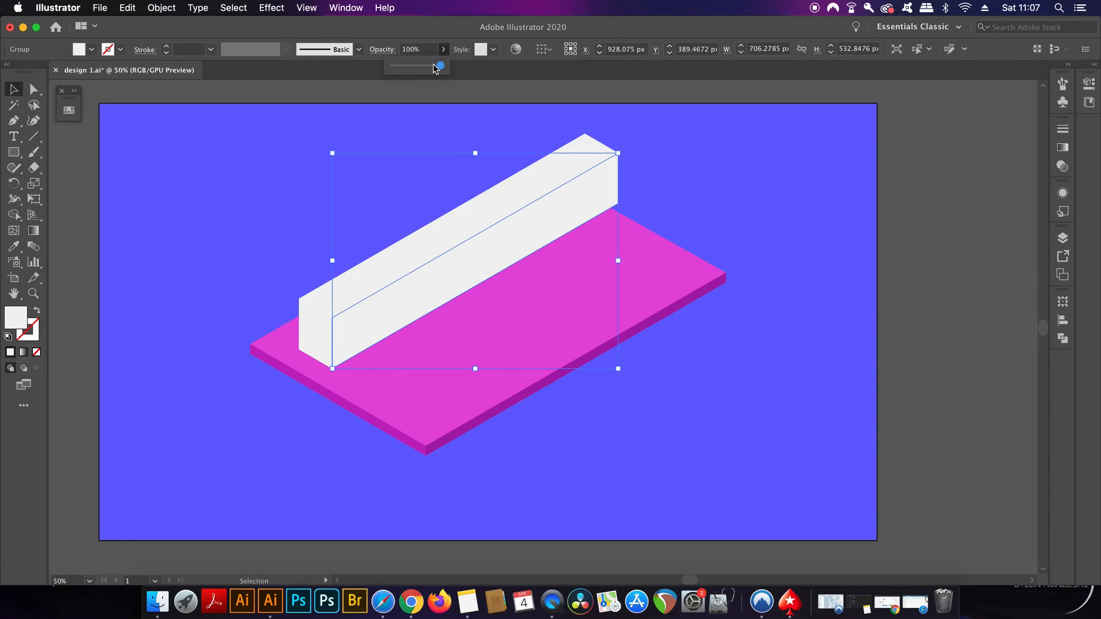
left_click_drag(439, 66, 408, 65)
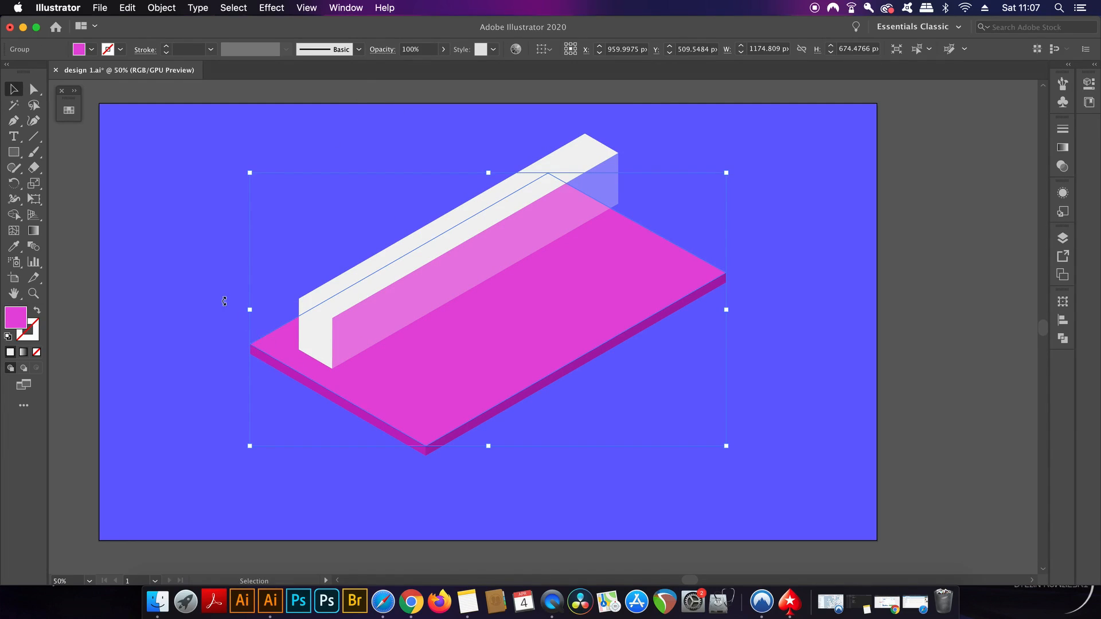
left_click(161, 8)
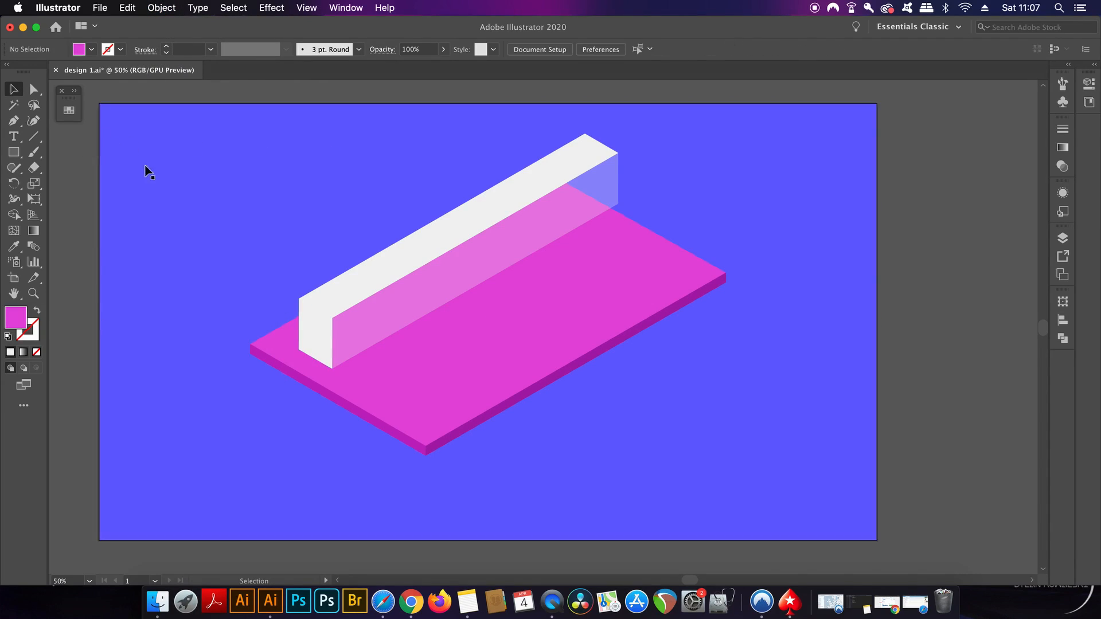
left_click_drag(436, 65, 407, 66)
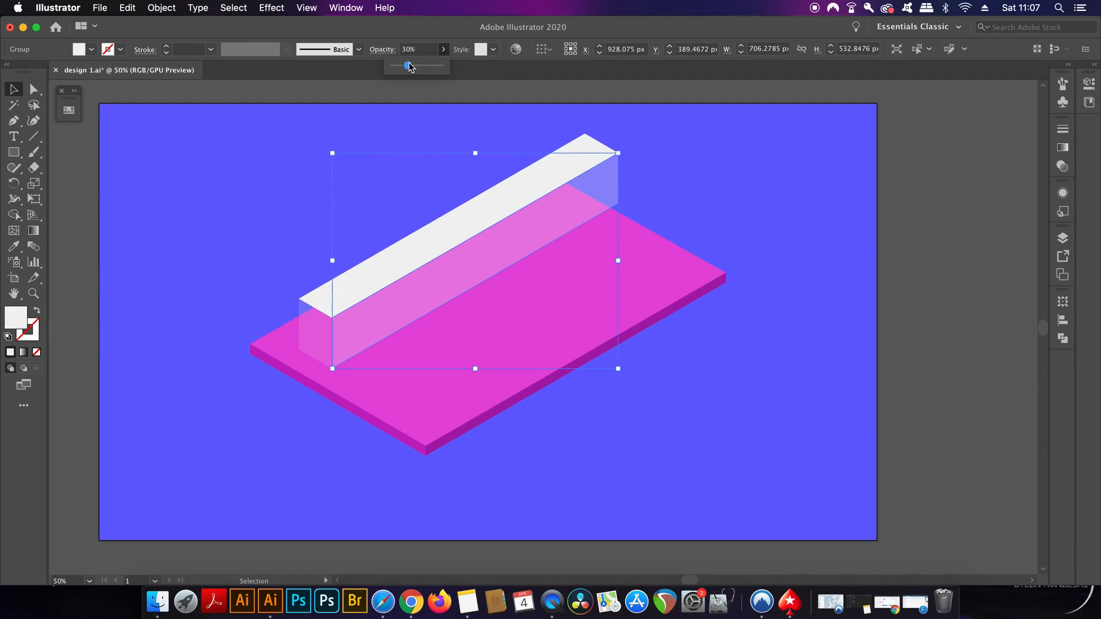
left_click_drag(407, 65, 405, 65)
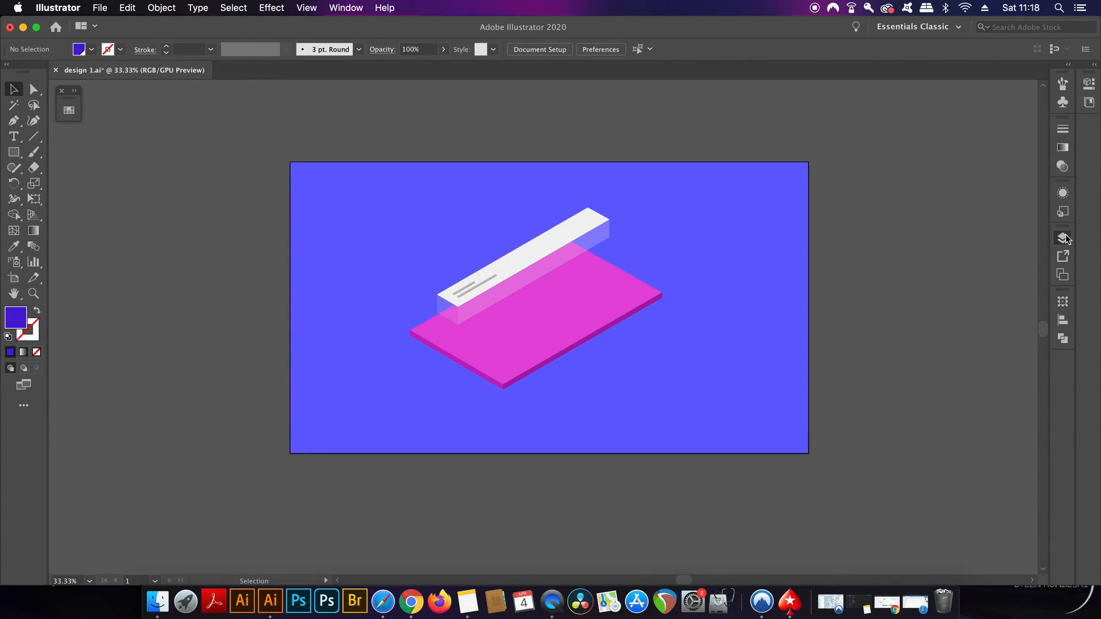
Select the base layer in the Layers panel and open its options menu to duplicate it
left_click(1062, 237)
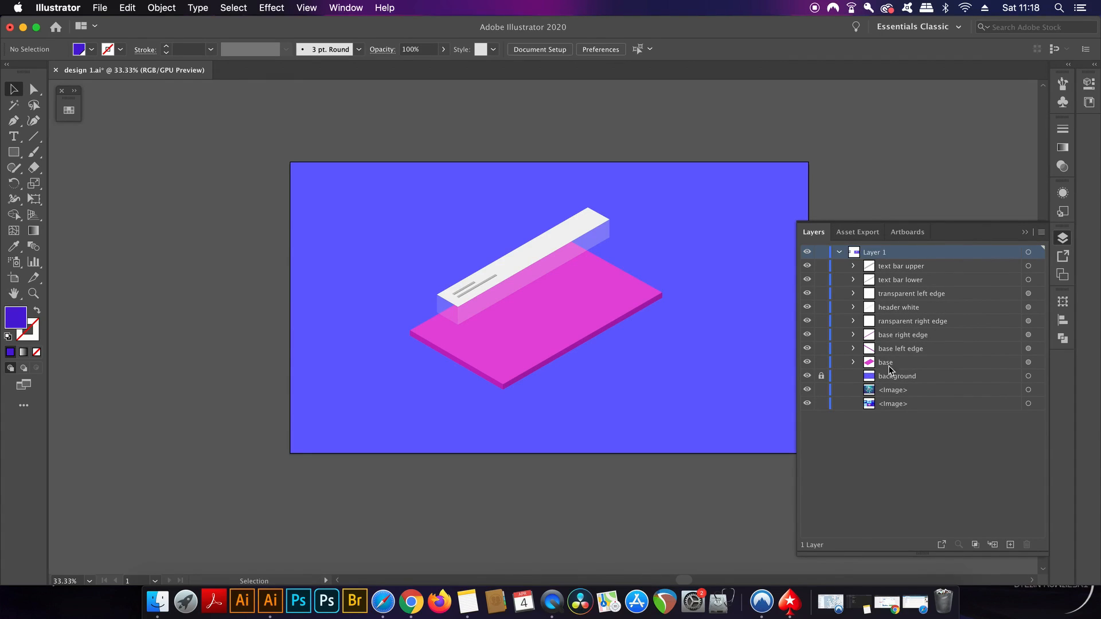
left_click(886, 361)
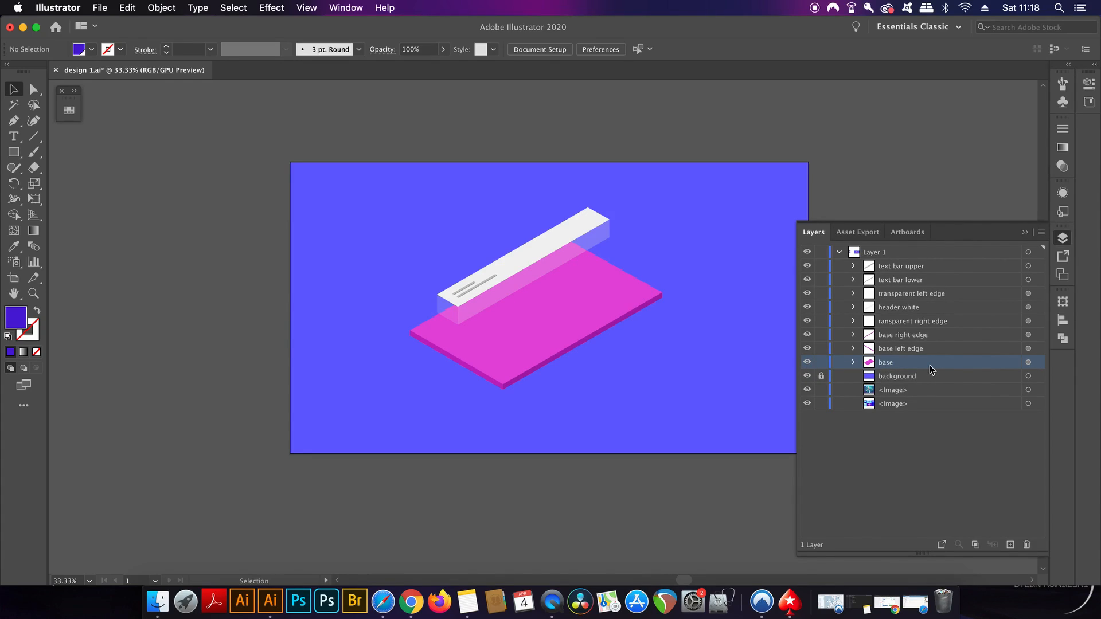
left_click(1042, 231)
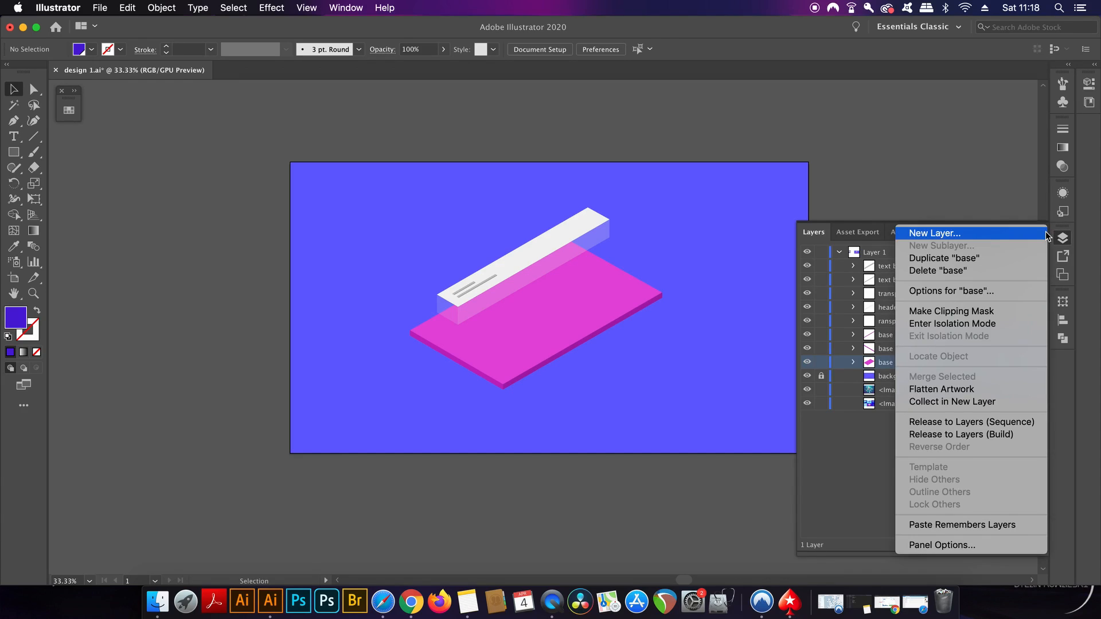
mouse_move(1001, 267)
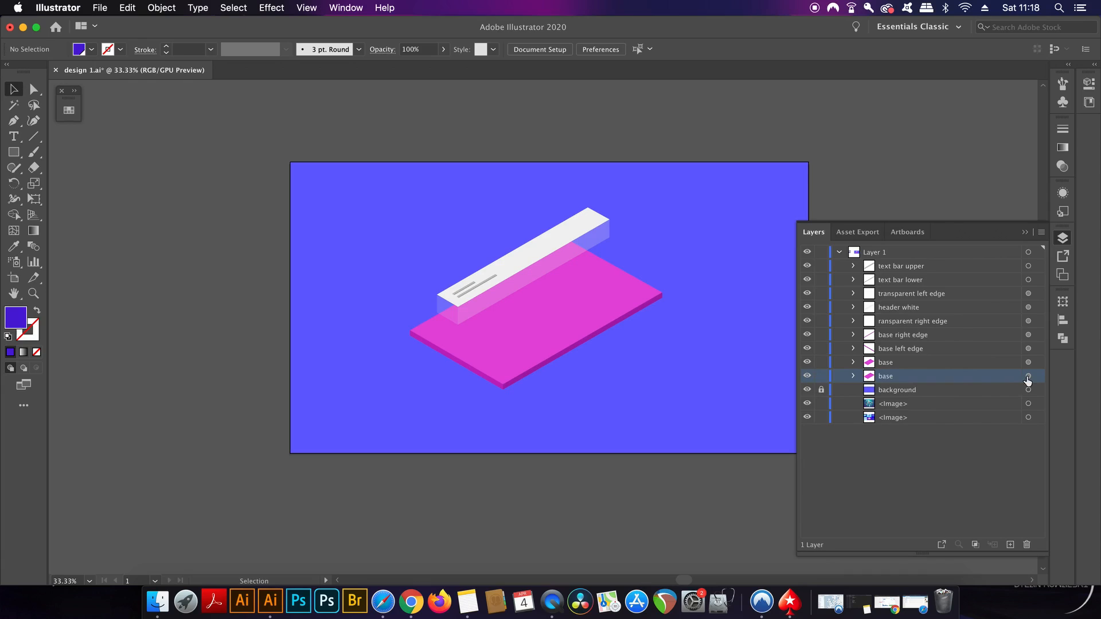
mouse_move(1029, 378)
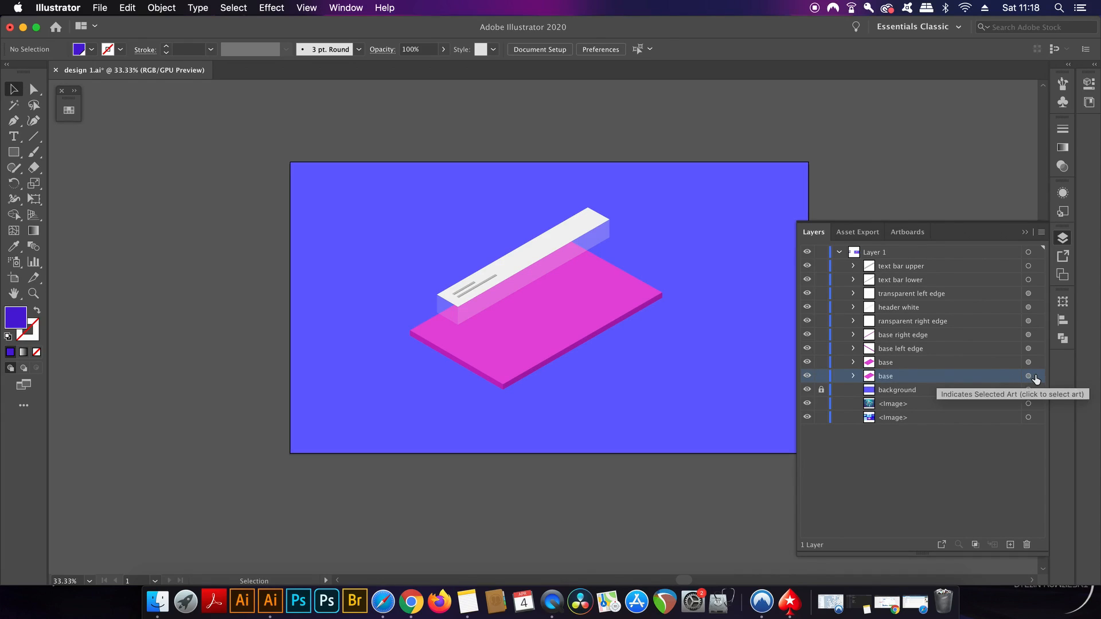
Recolour the copied base blue-violet and lower its opacity to 46% as an offset shadow
left_click(1029, 376)
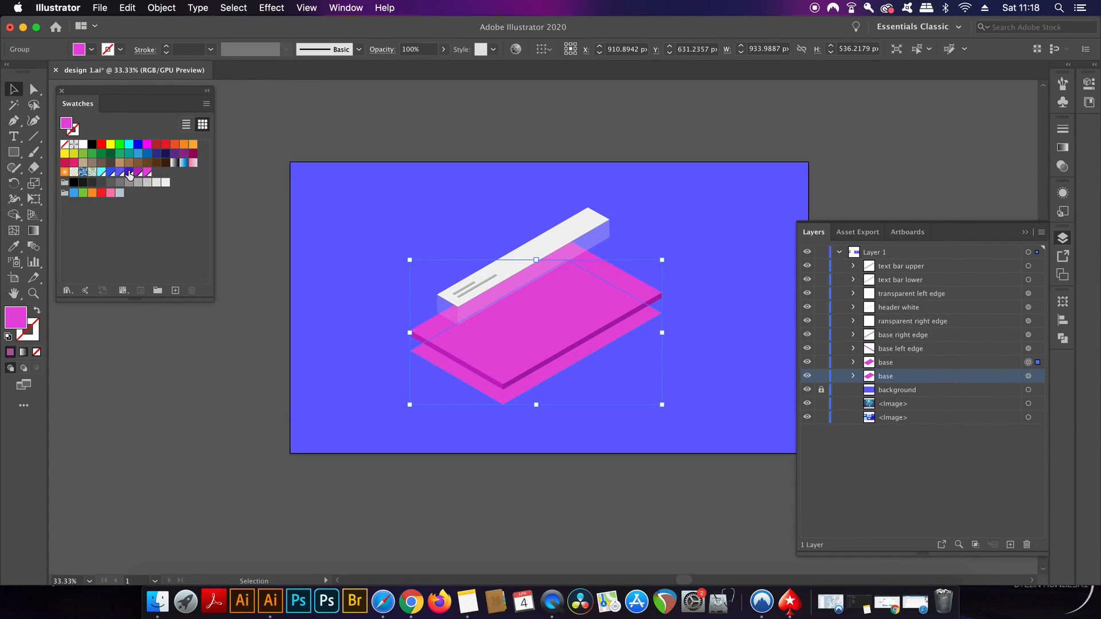
left_click(129, 174)
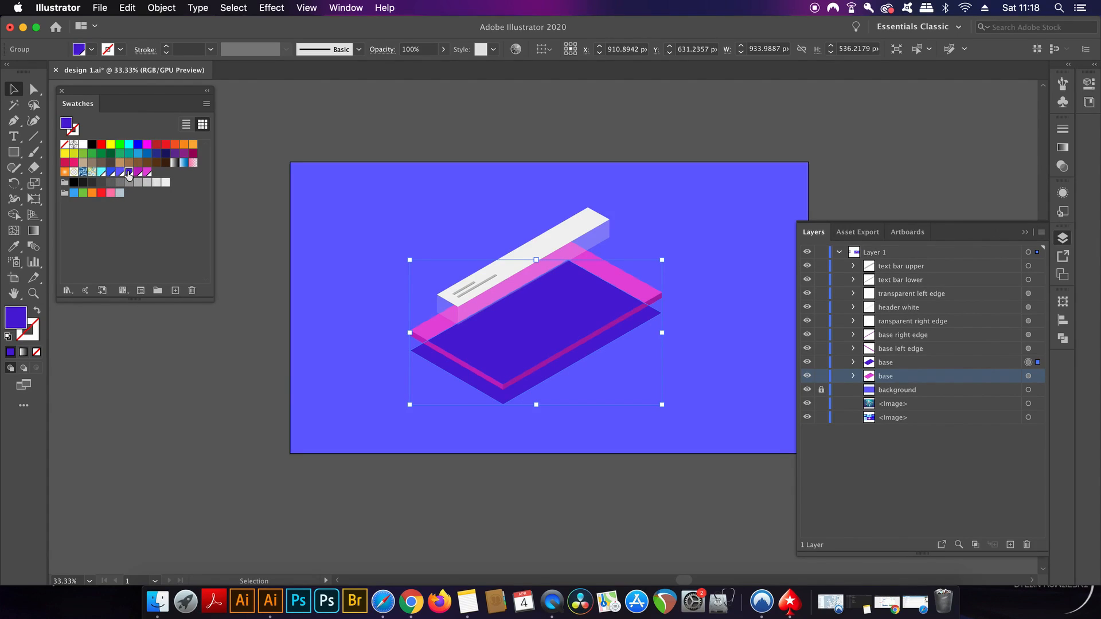
left_click(913, 376)
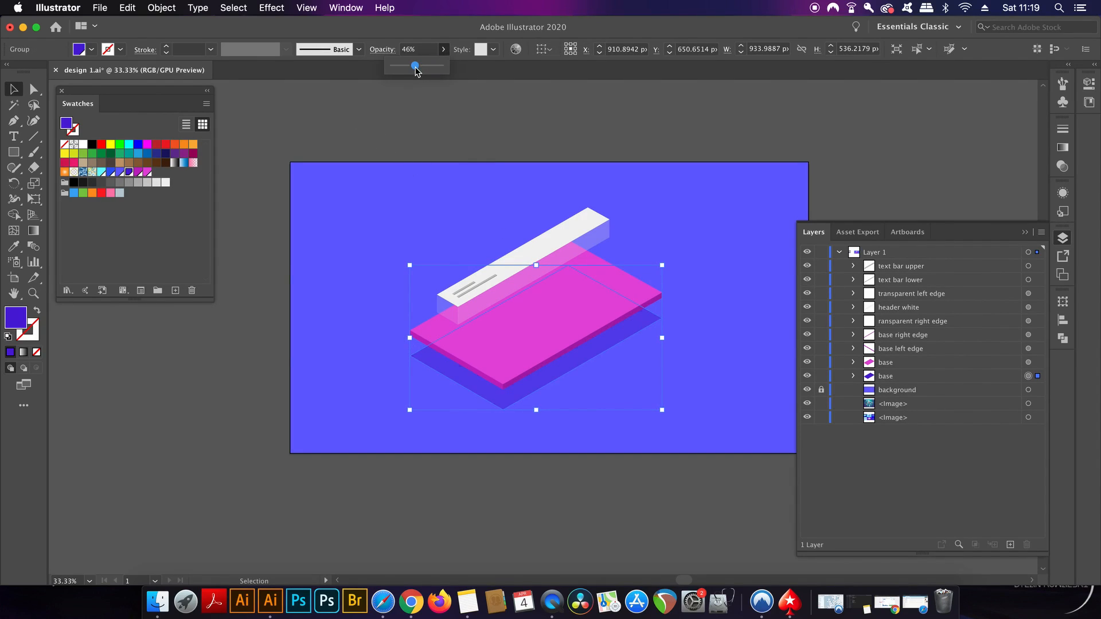
left_click_drag(414, 65, 404, 65)
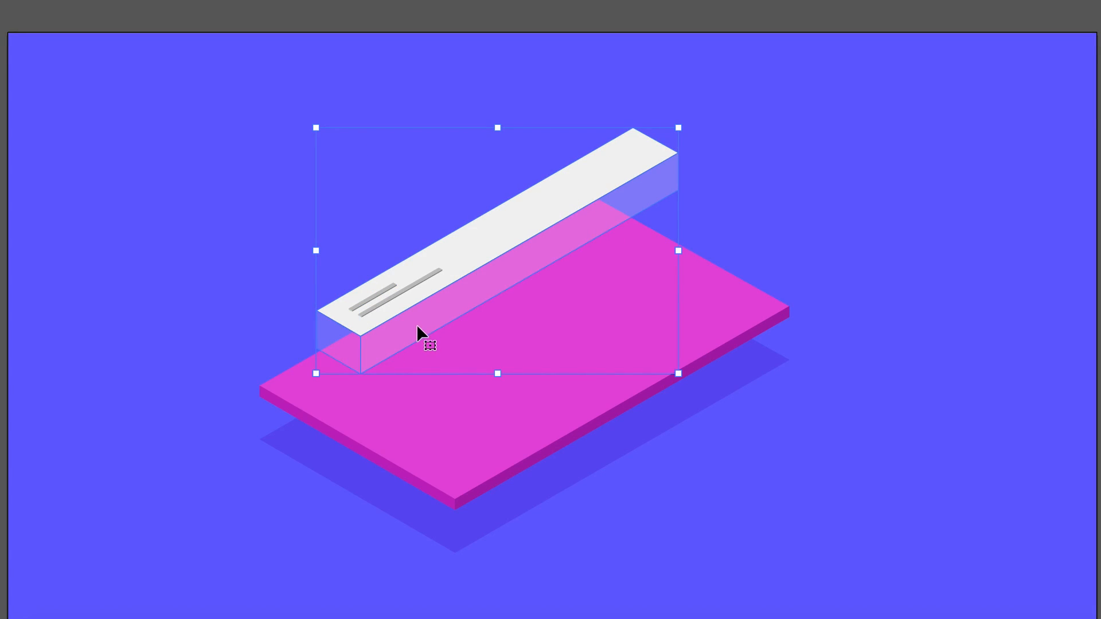
Duplicate the white header bar up-left and make the copy a thinner, resized slab
left_click_drag(428, 344, 358, 274)
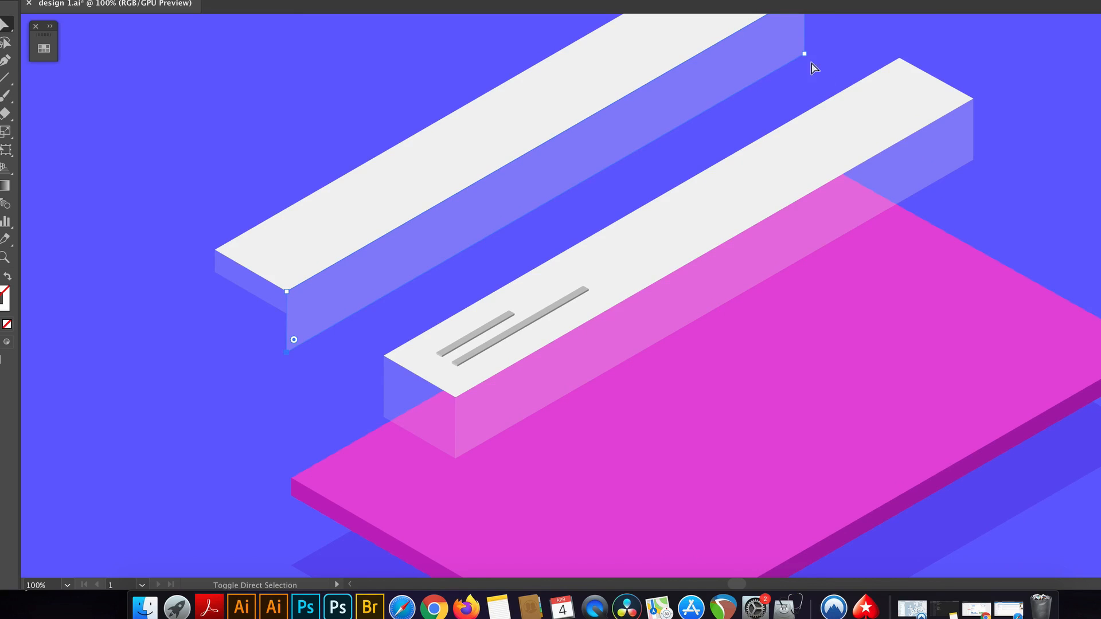
left_click_drag(294, 339, 293, 323)
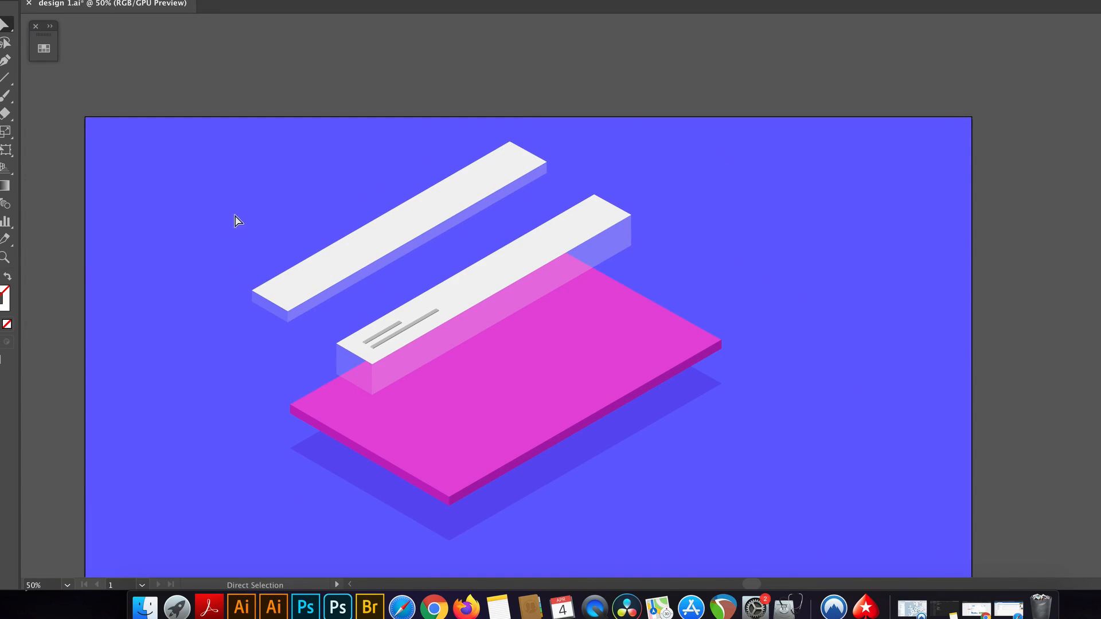
left_click(400, 225)
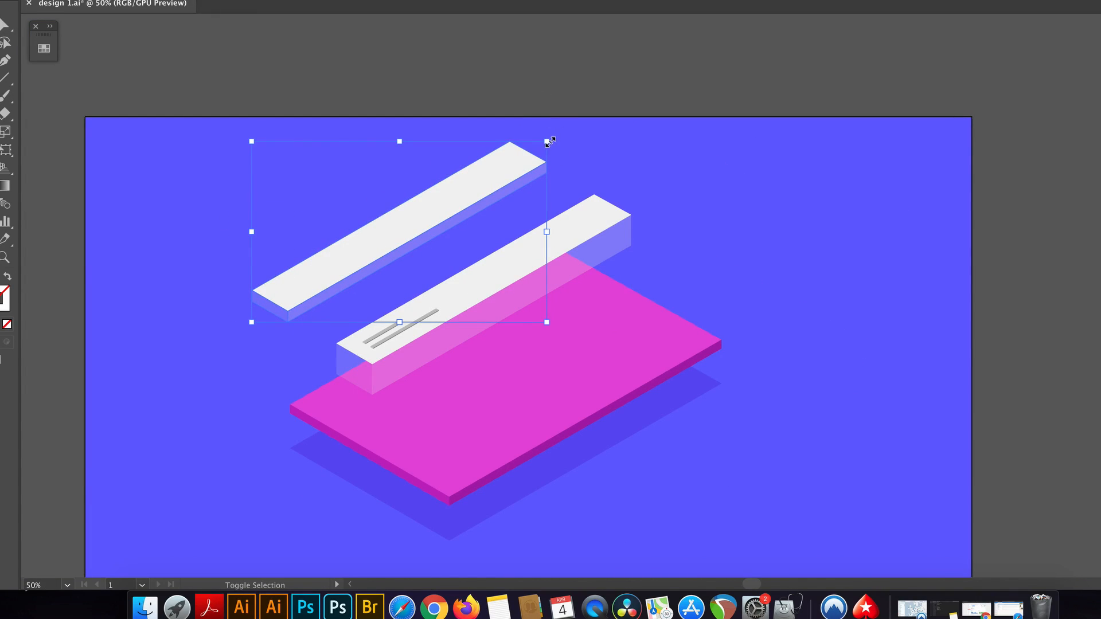
left_click_drag(549, 141, 288, 281)
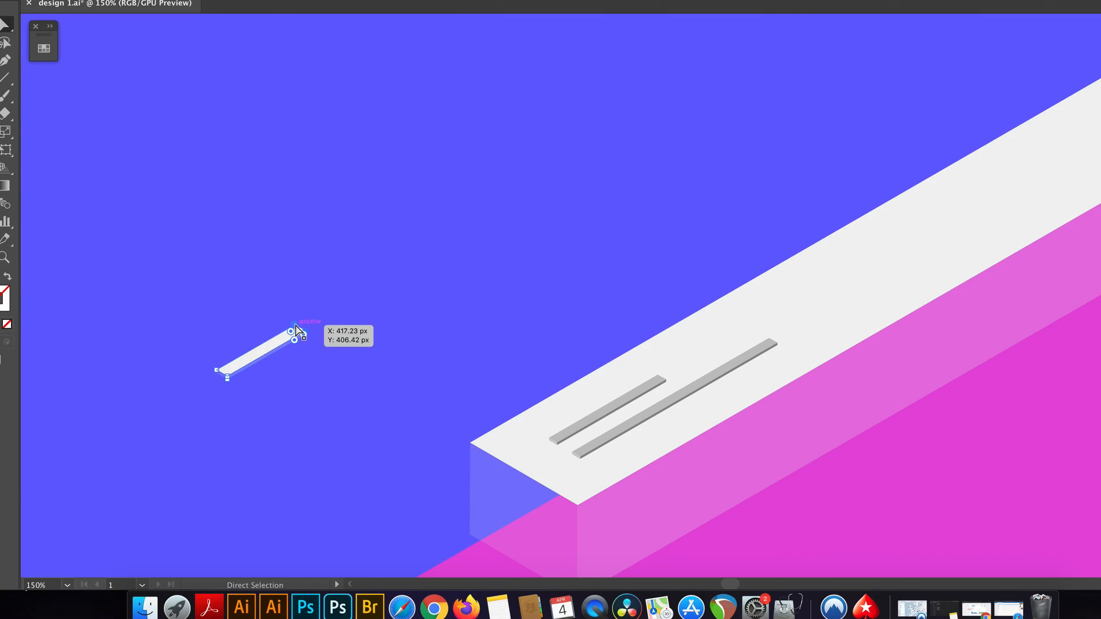
Adjust the small white bar's end and move it up toward the floating header
left_click_drag(293, 334, 485, 232)
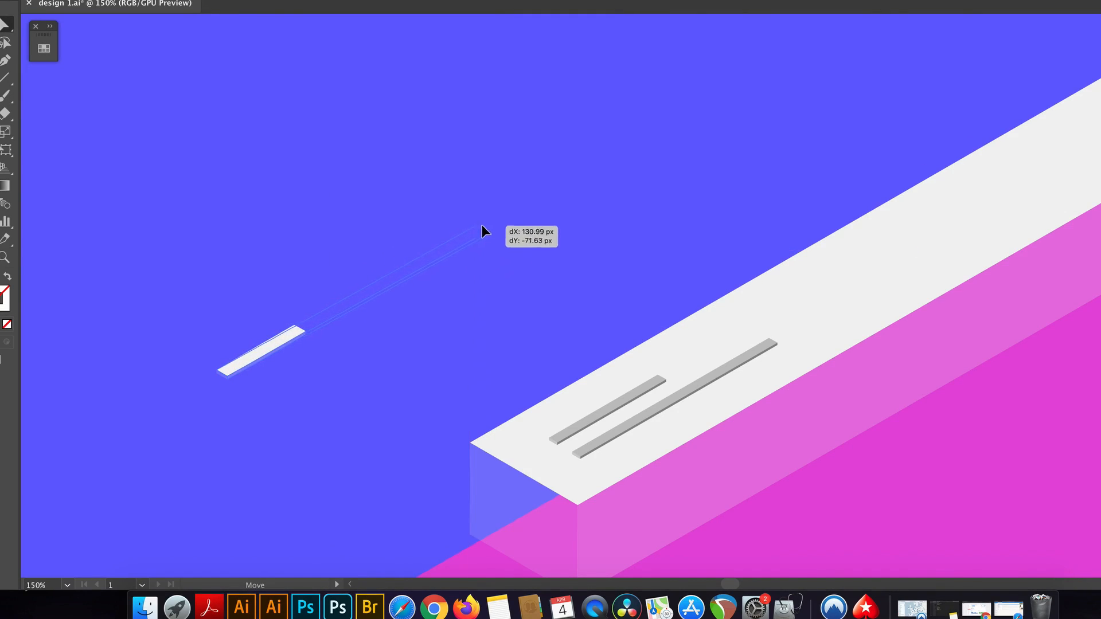
left_click_drag(484, 232, 553, 181)
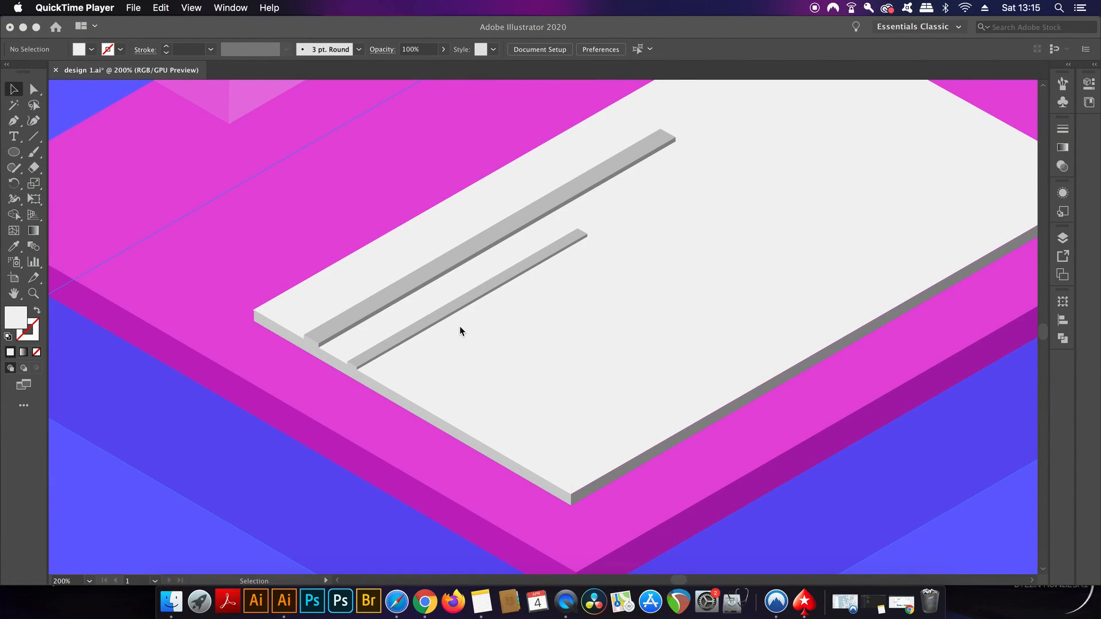
mouse_move(240, 442)
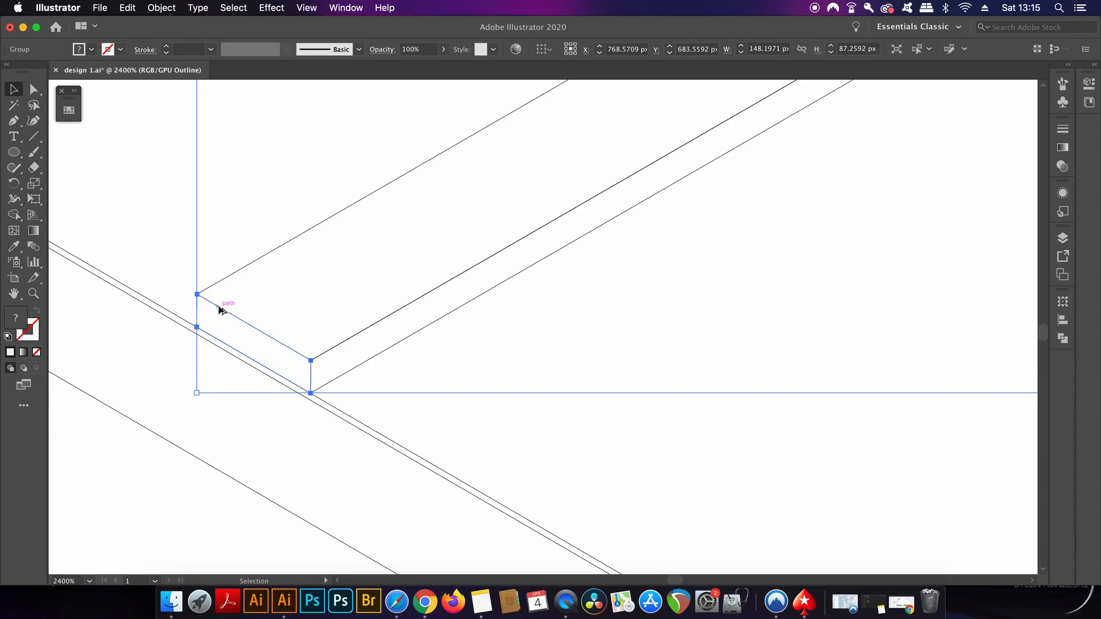
Snap a grey text line's corner to the card edge in Outline view
left_click_drag(310, 361, 333, 368)
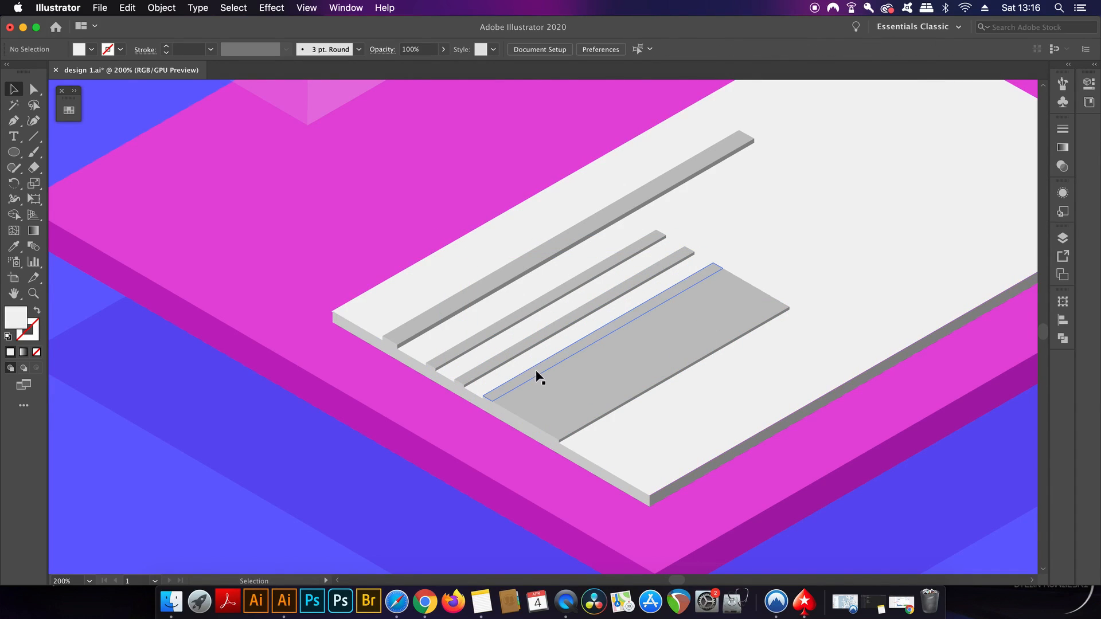
left_click(537, 378)
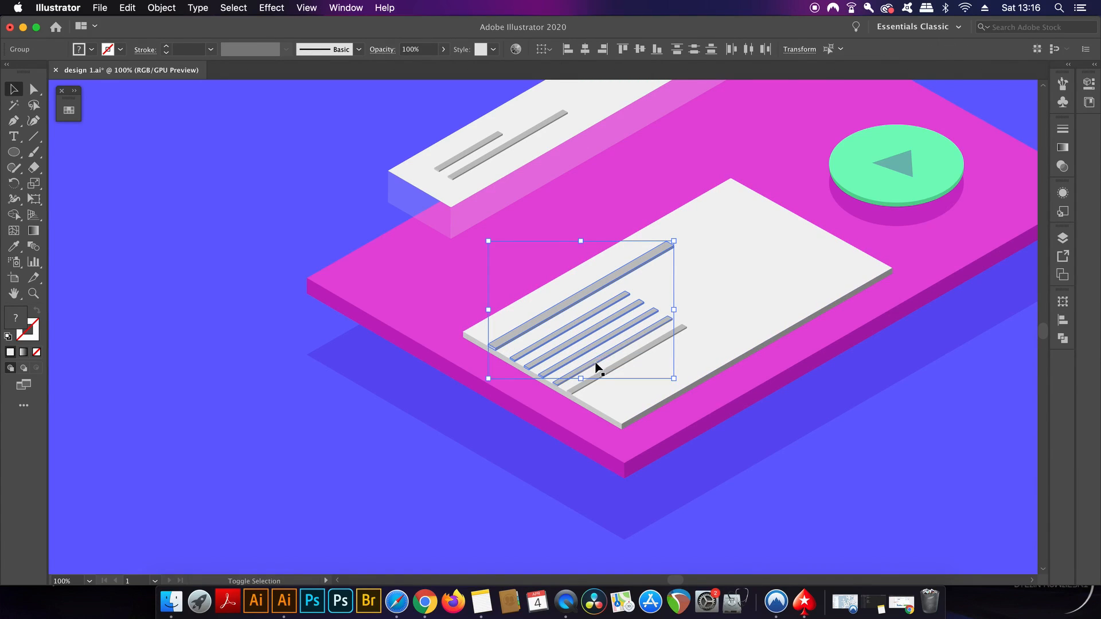
Move the group of grey text lines to the white card's left edge
left_click_drag(596, 368, 622, 371)
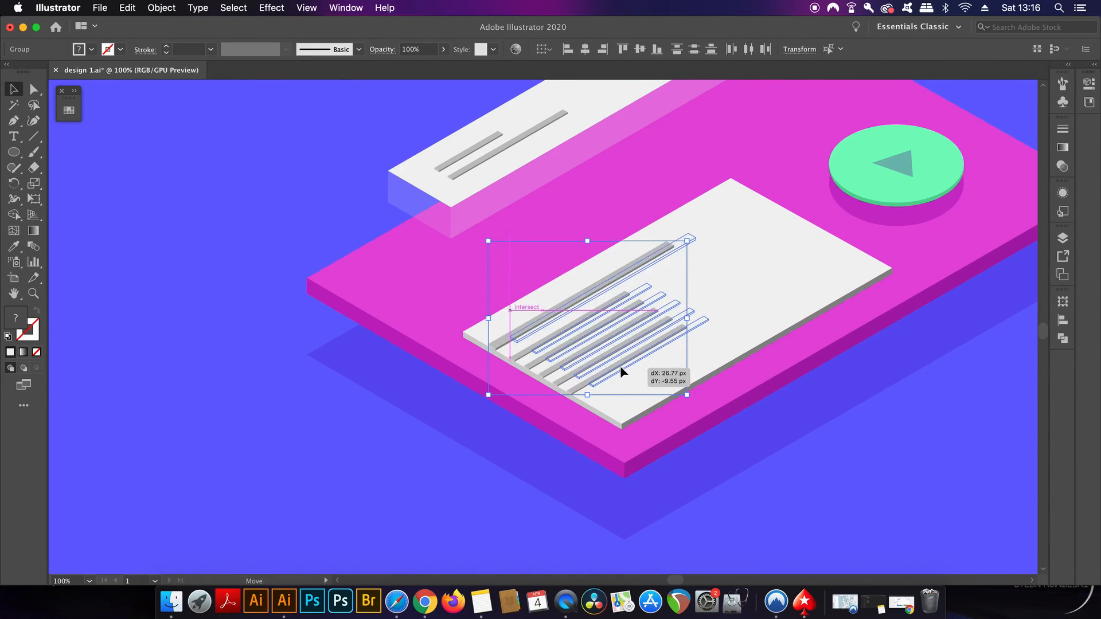
left_click_drag(622, 372, 561, 315)
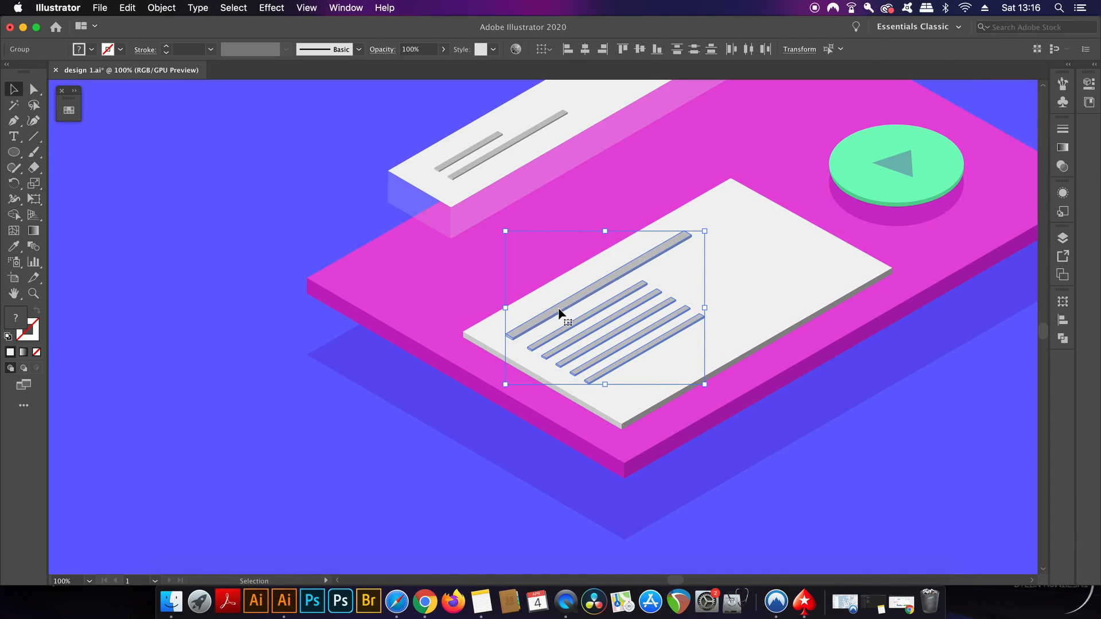
left_click_drag(562, 331, 556, 321)
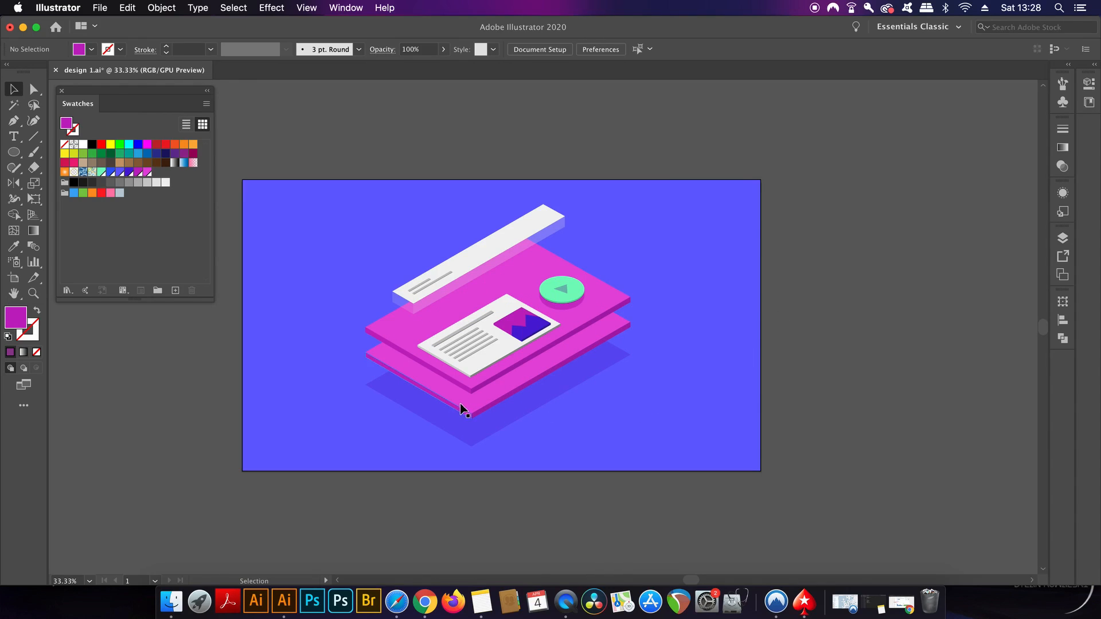
mouse_move(488, 415)
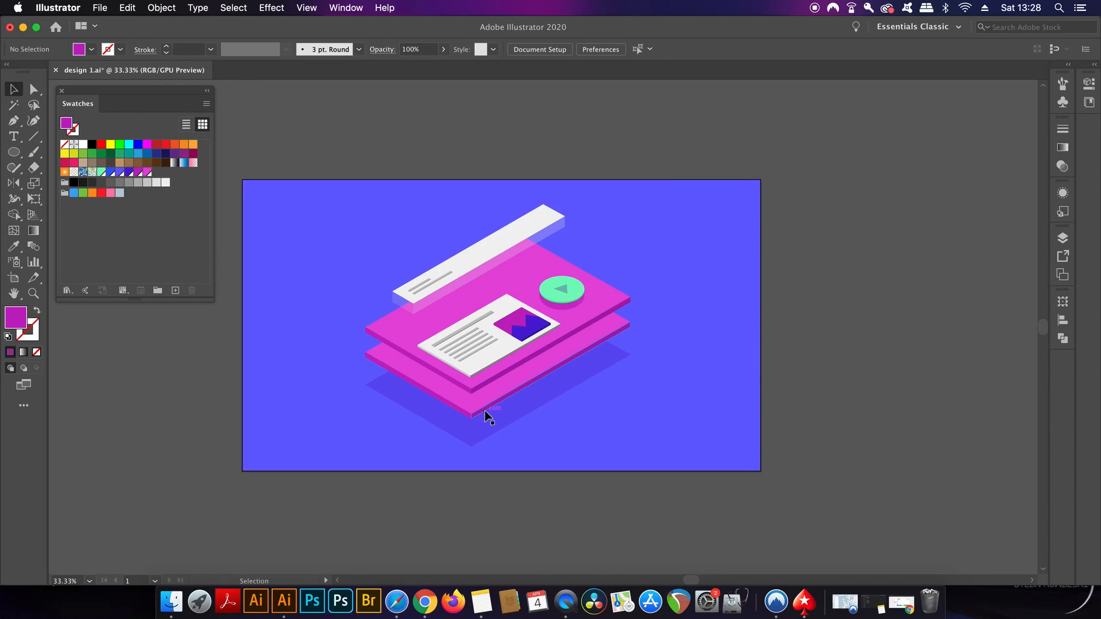
Scale the lower duplicate magenta platform slightly larger than the one above
left_click(489, 411)
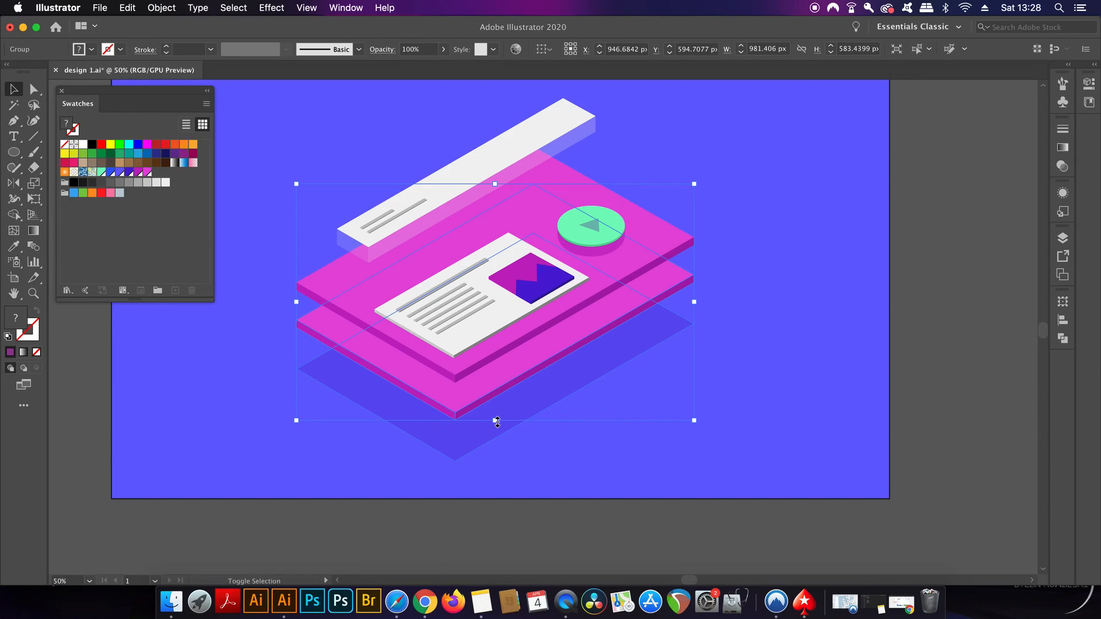
left_click_drag(494, 420, 494, 441)
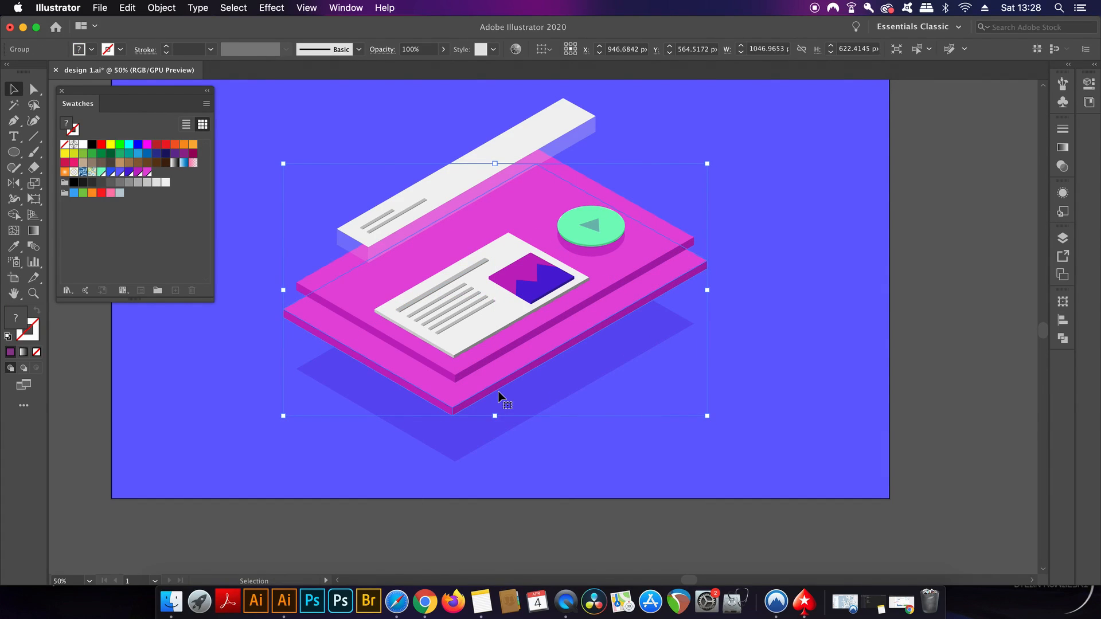
Apply a Gaussian Blur of about 4 px radius to the lower platform
left_click(271, 8)
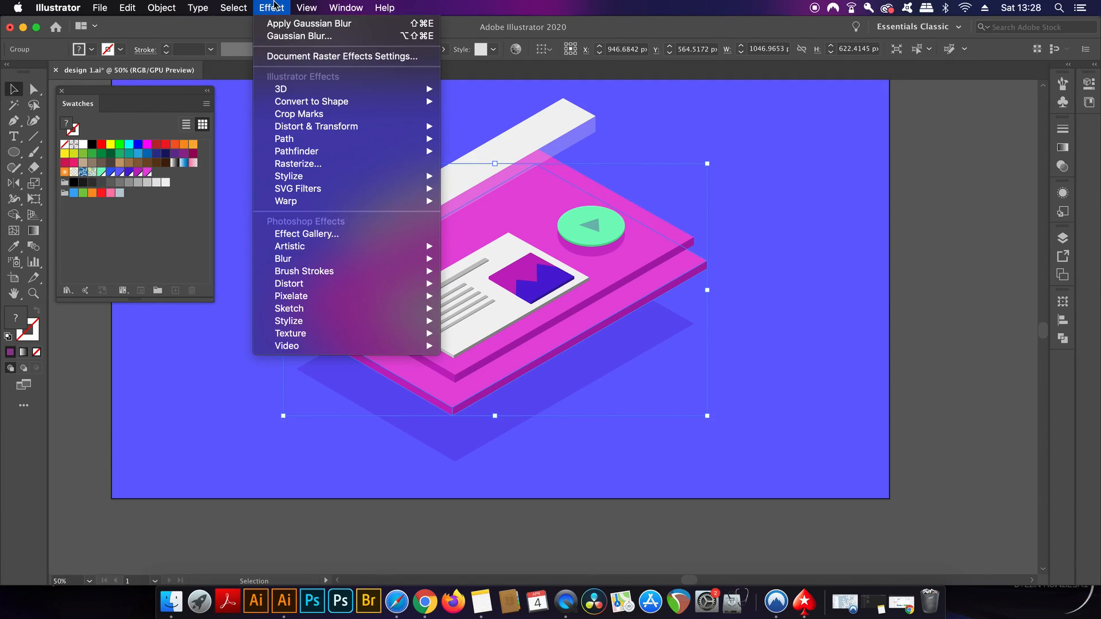
mouse_move(284, 258)
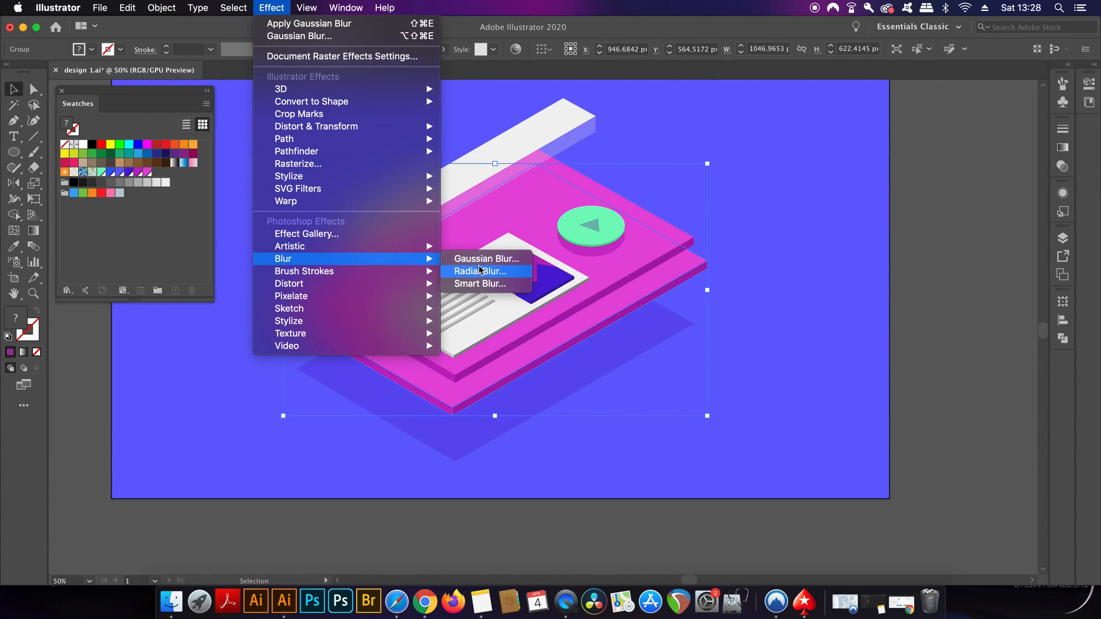
left_click(485, 258)
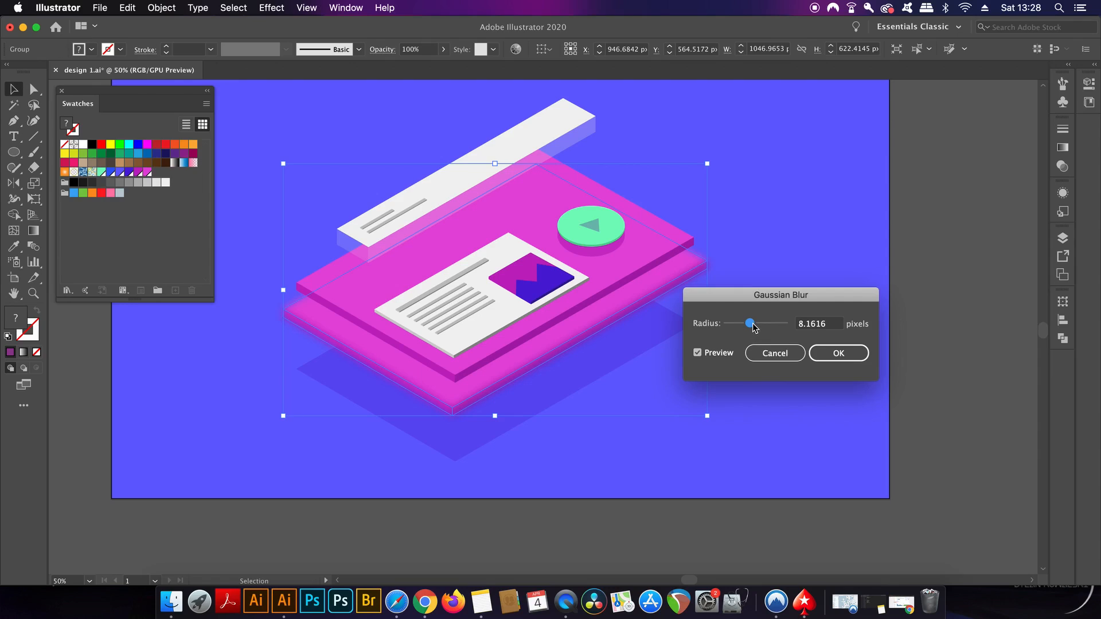
left_click_drag(750, 323, 743, 324)
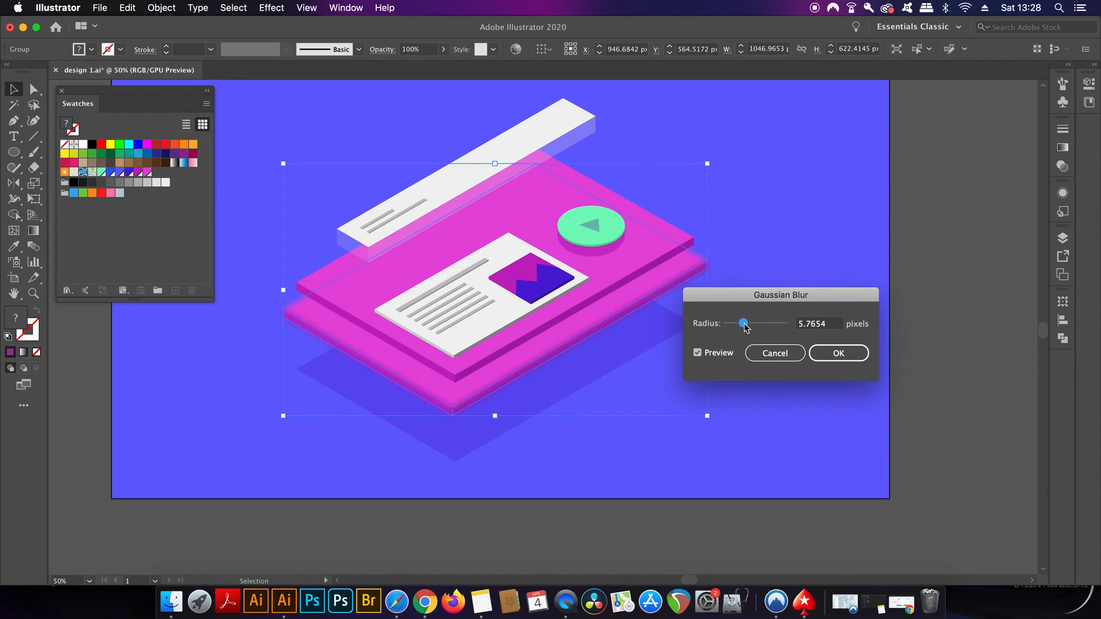
left_click_drag(743, 324, 735, 323)
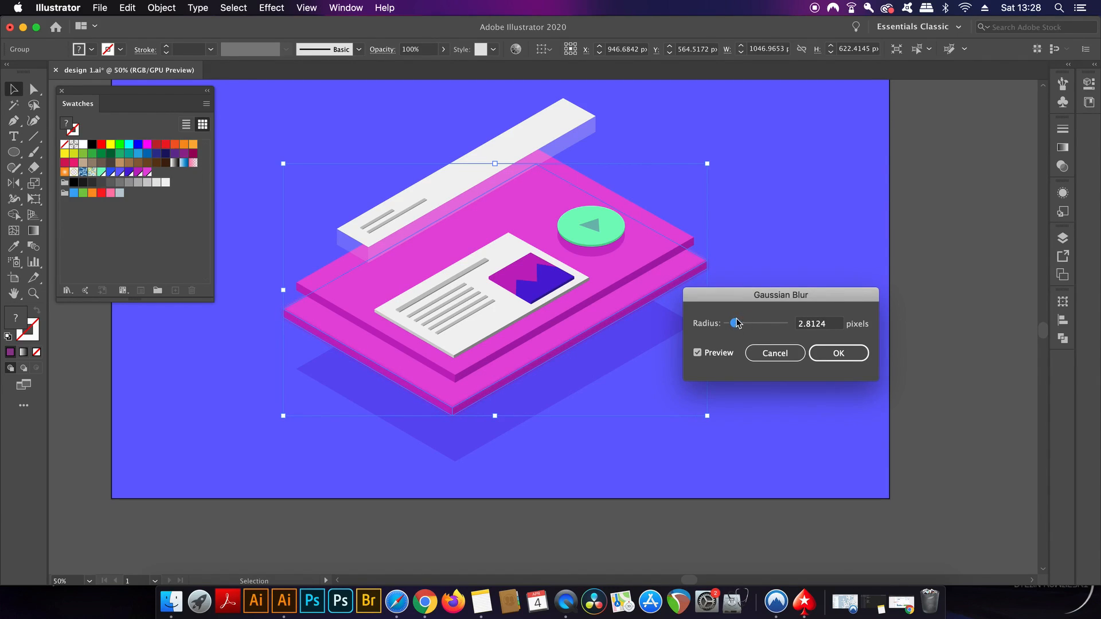
left_click_drag(735, 323, 739, 323)
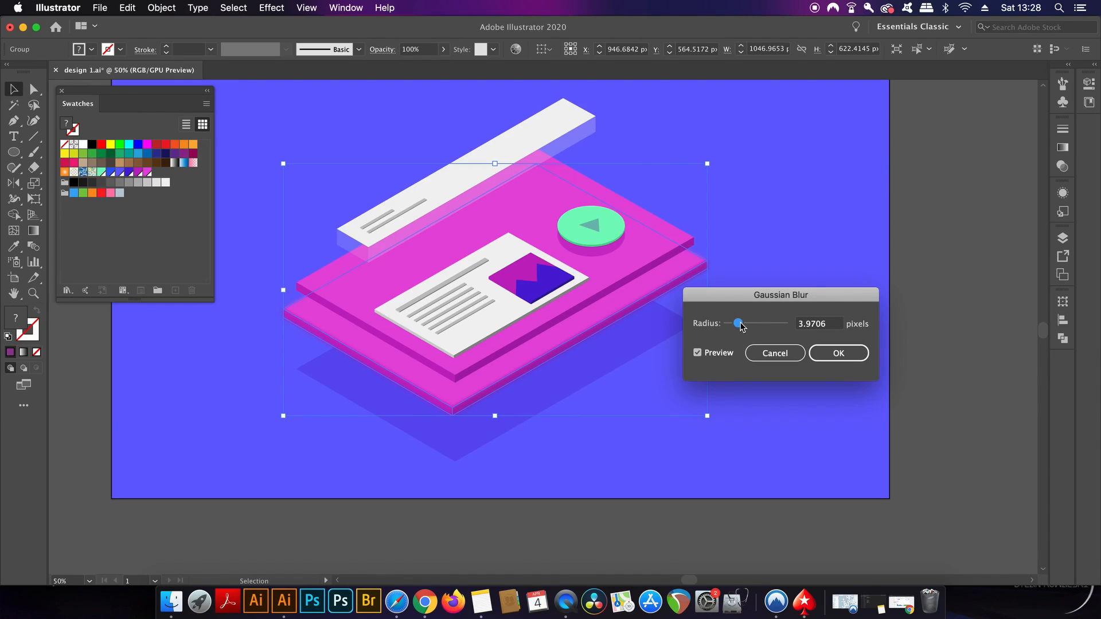
left_click_drag(738, 324, 743, 324)
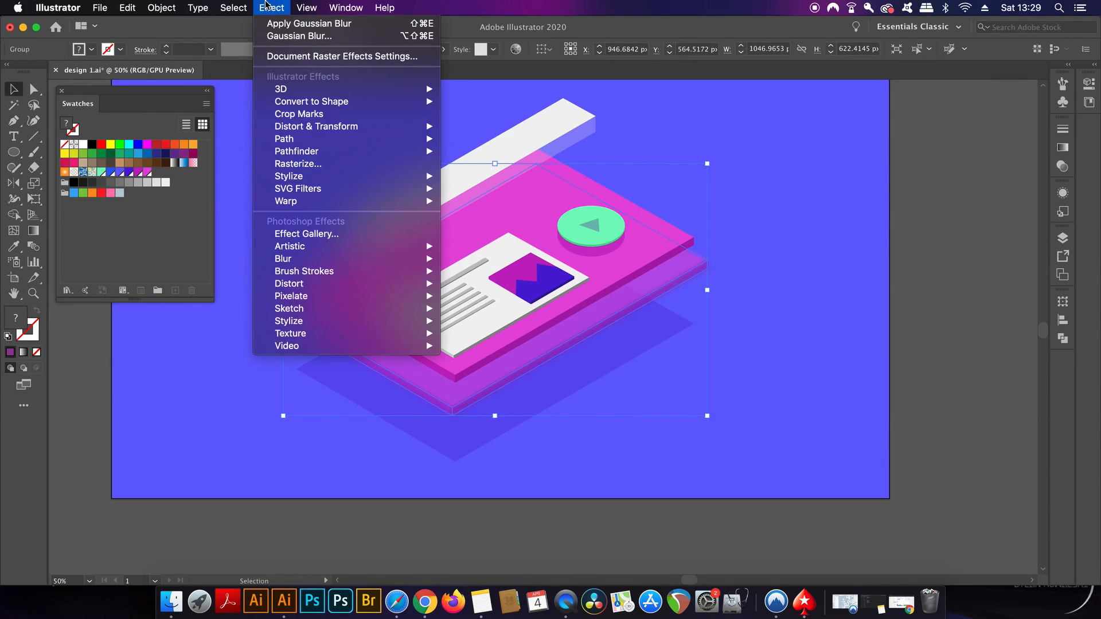
mouse_move(341, 57)
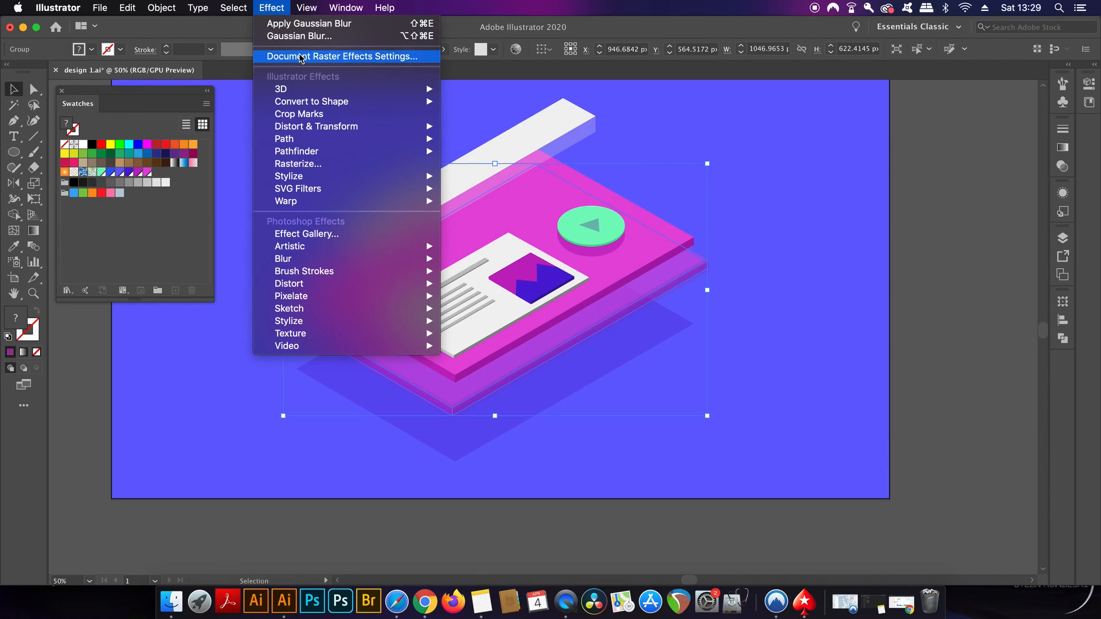
Confirm the Document Raster Effects Settings for the 65%-opacity blurred base
left_click(341, 56)
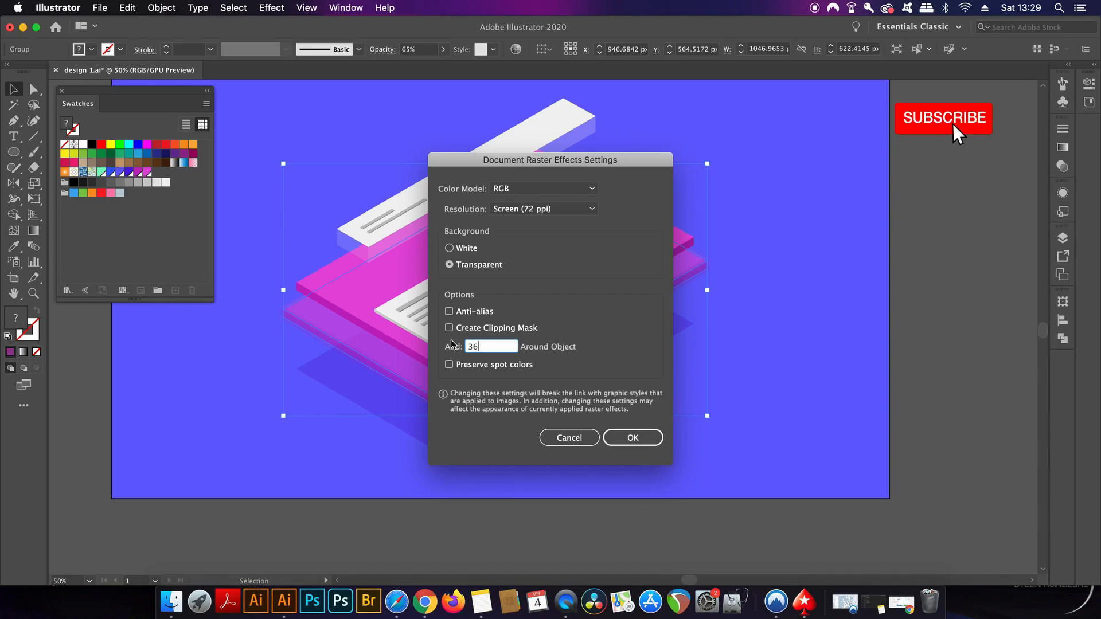
left_click(631, 437)
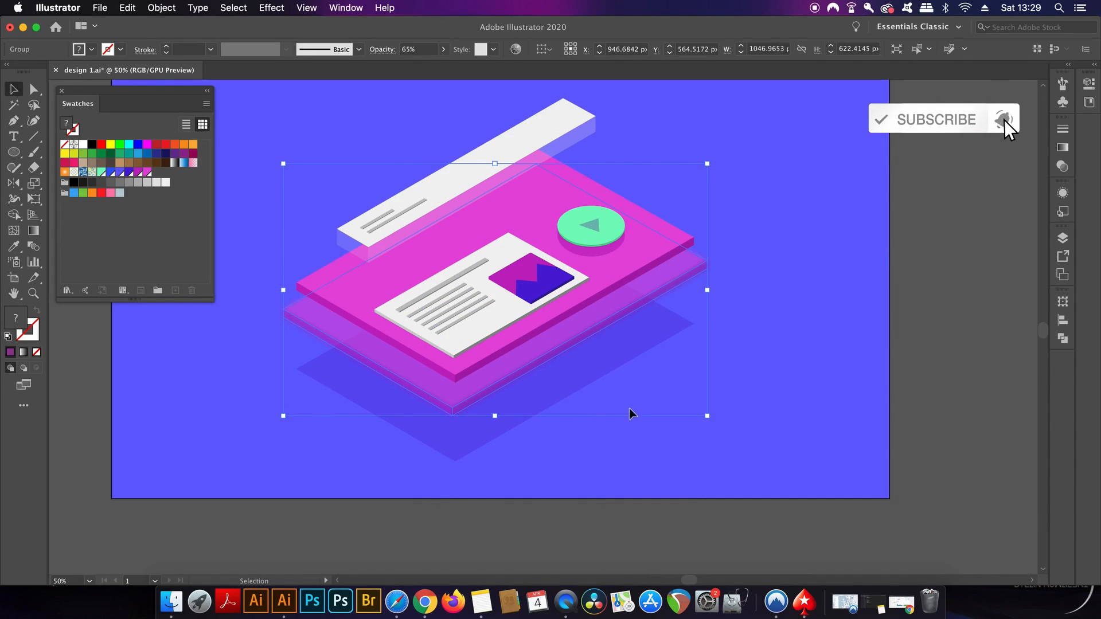